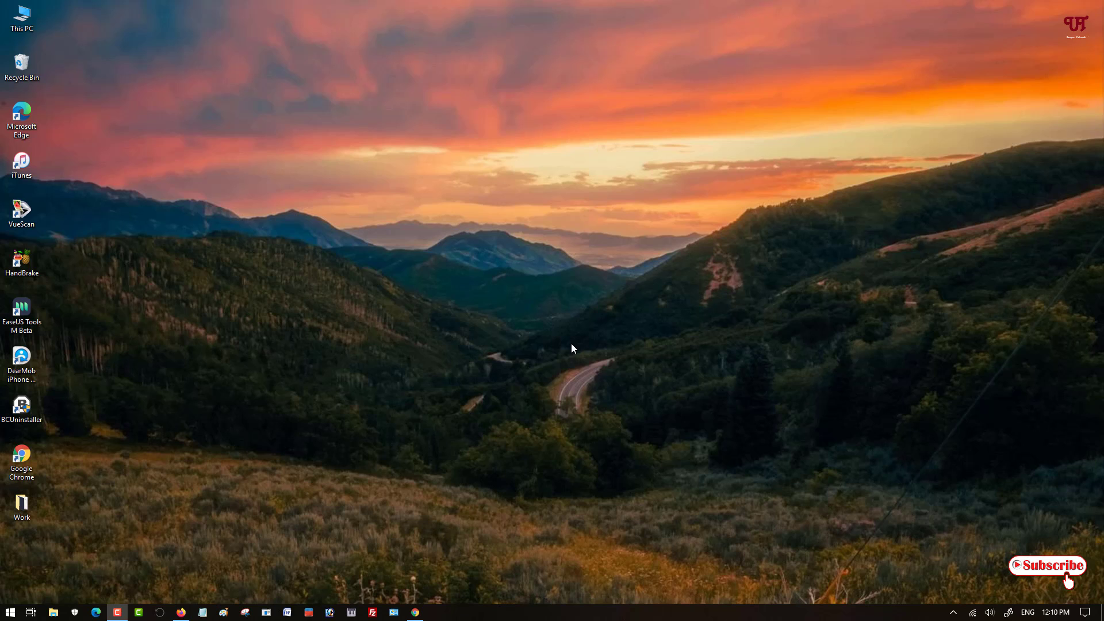
mouse_move(563, 347)
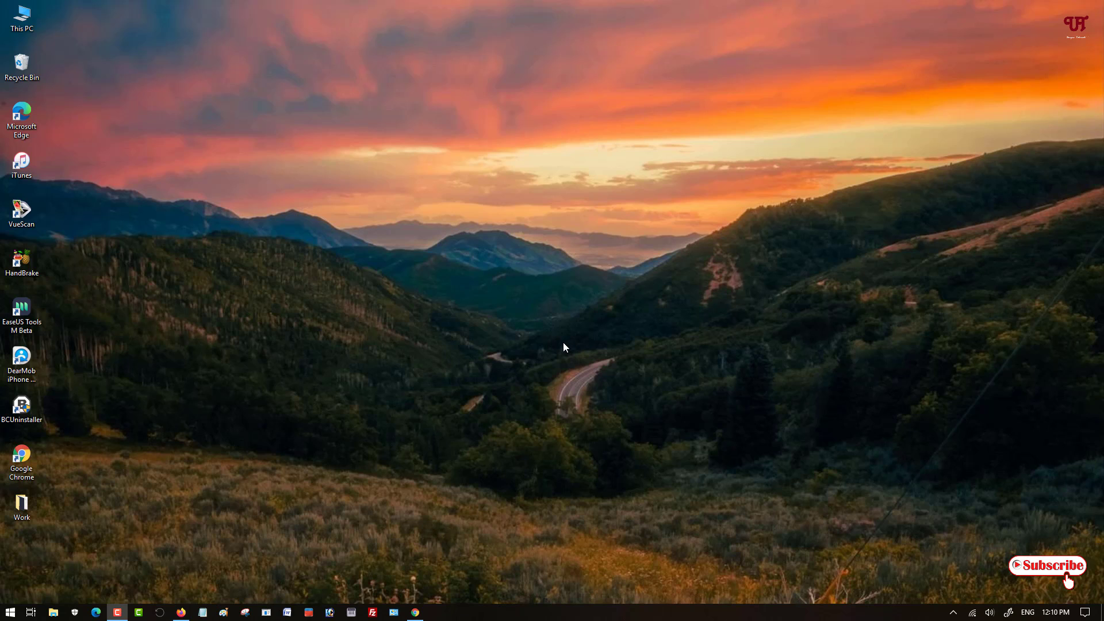
mouse_move(553, 364)
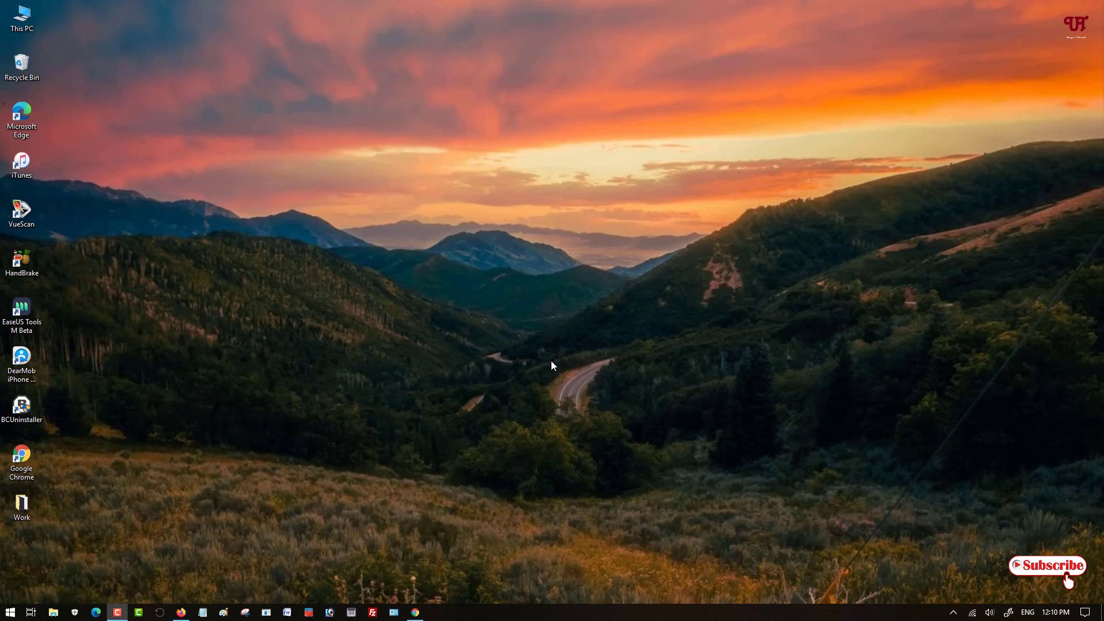
mouse_move(554, 356)
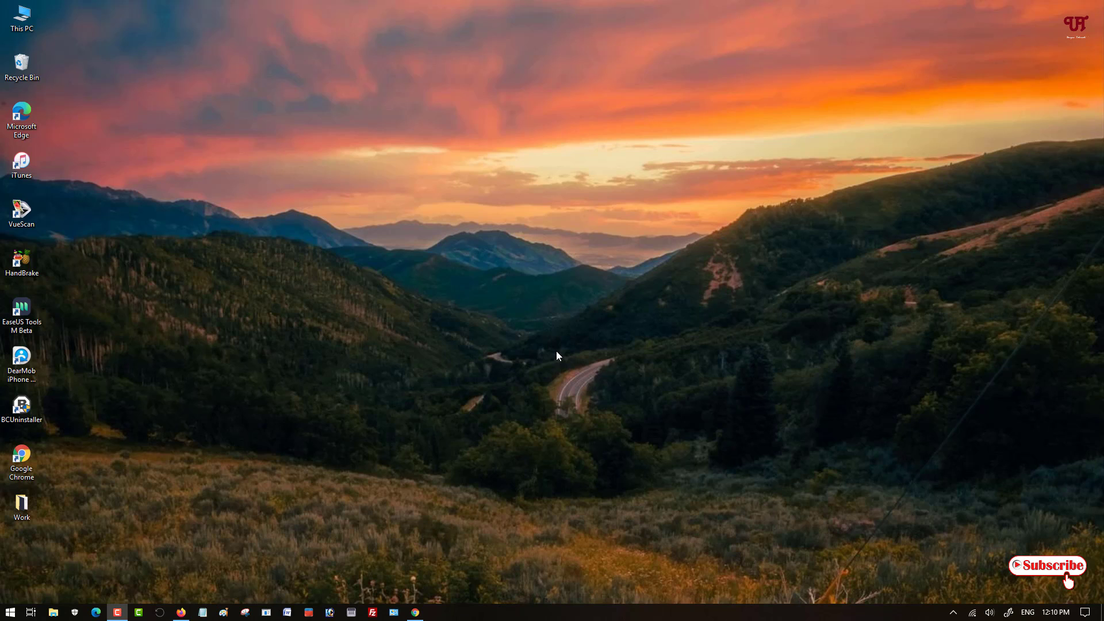
mouse_move(542, 338)
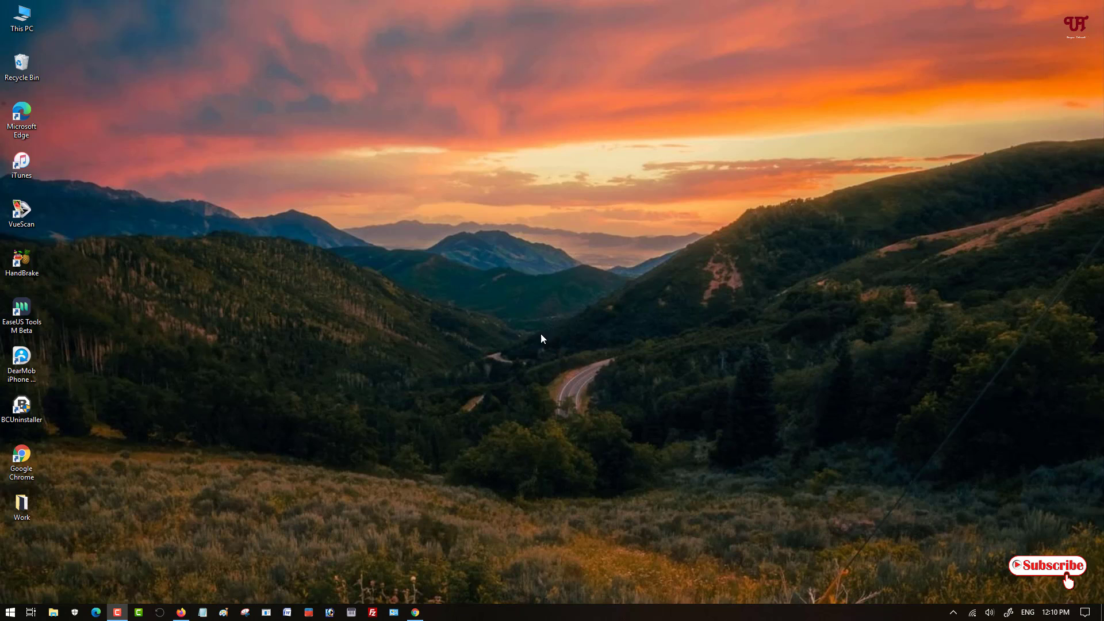
- From the Google results for 'litelockr', reach the 'Download LiteLockr 0.91 - Softpedia' page
right_click(541, 338)
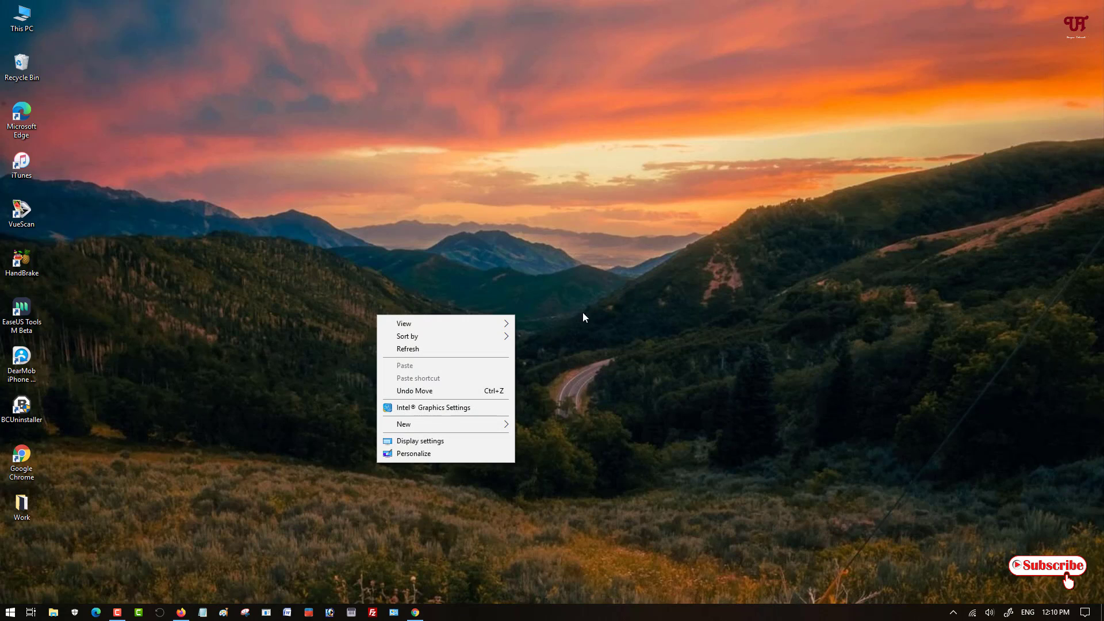
mouse_move(501, 385)
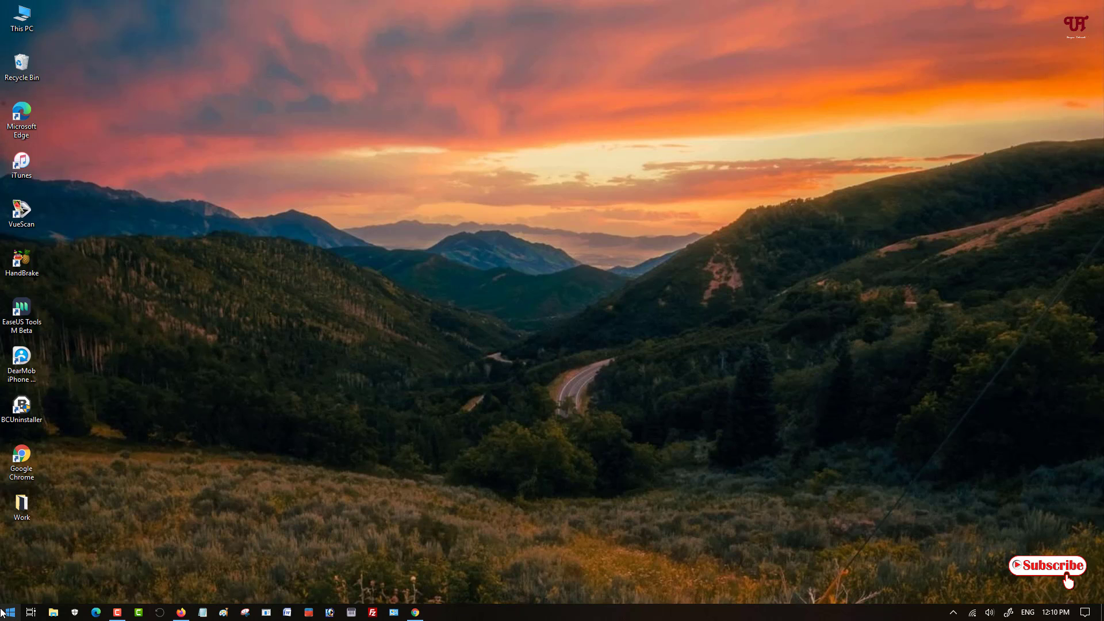
mouse_move(529, 292)
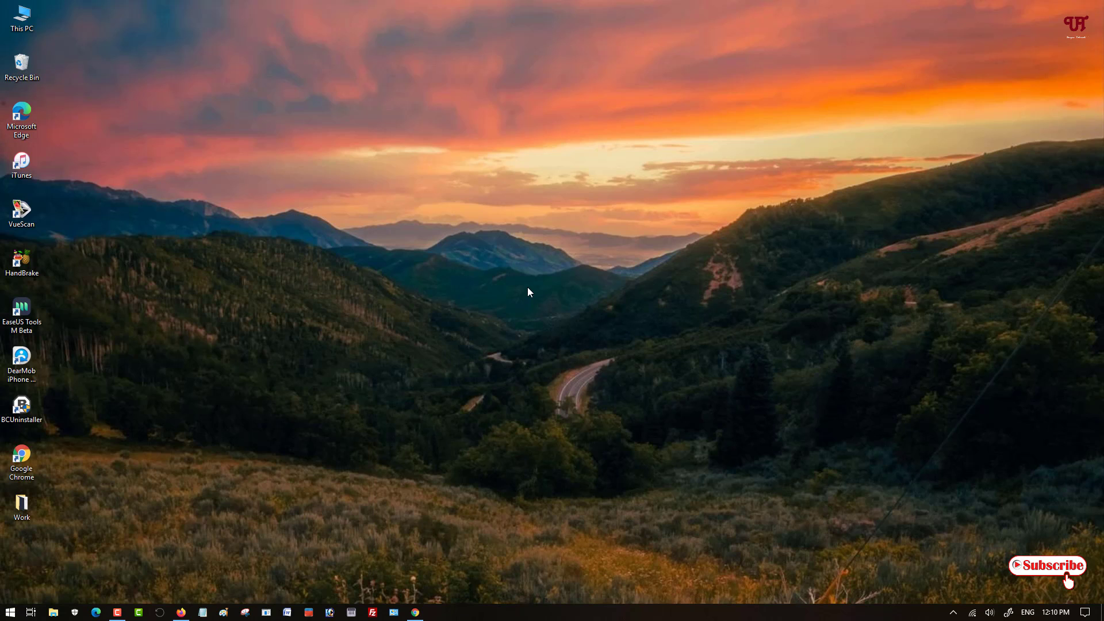
mouse_move(406, 443)
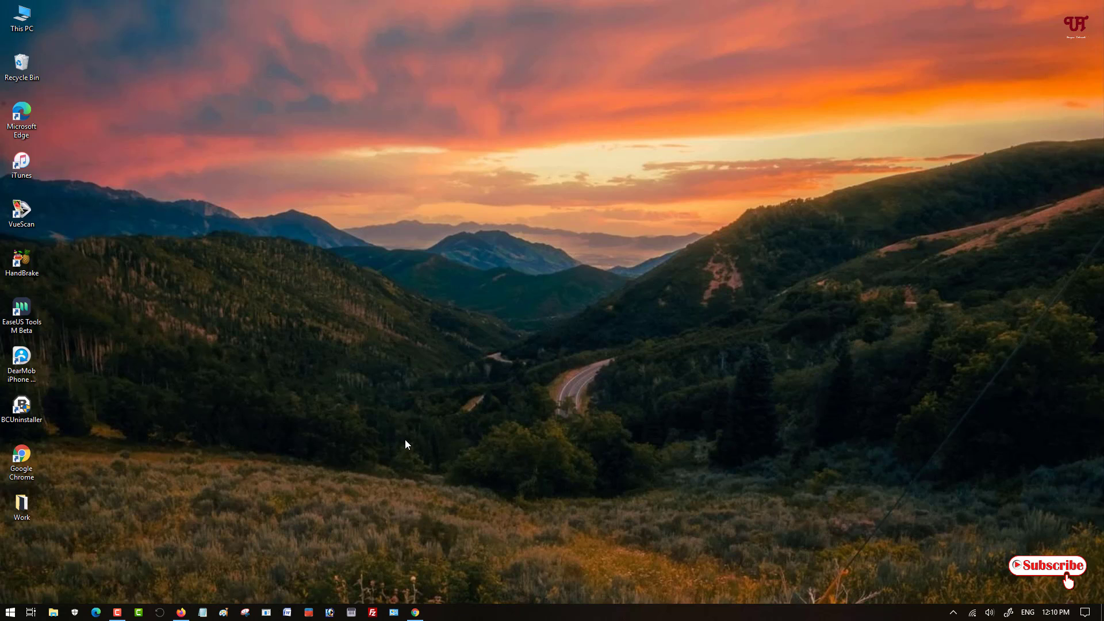
left_click(10, 612)
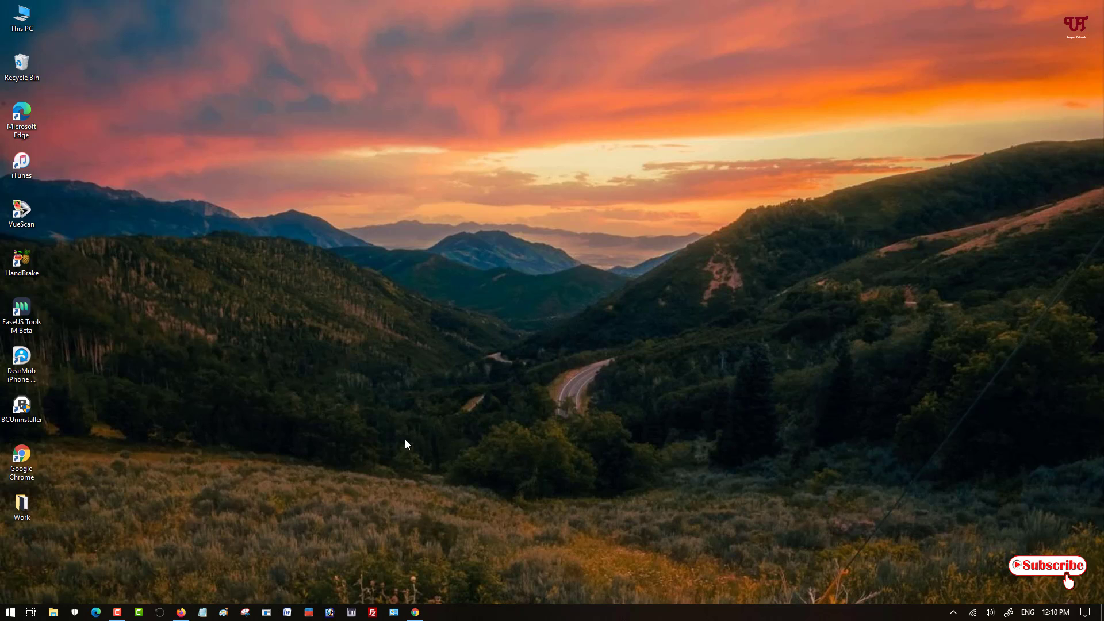
mouse_move(482, 460)
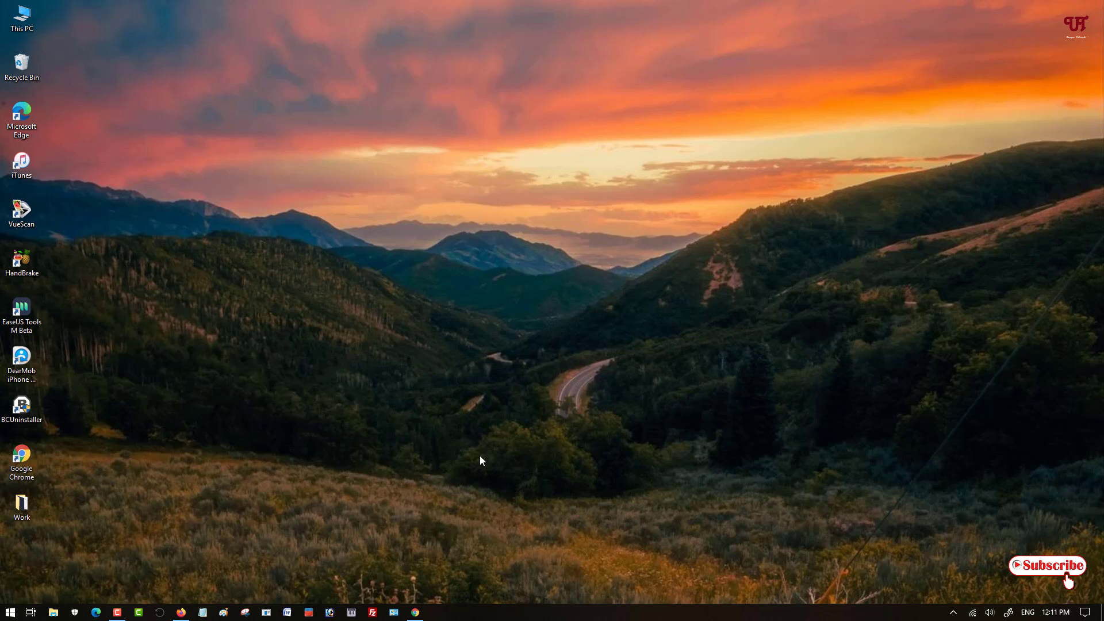
mouse_move(636, 446)
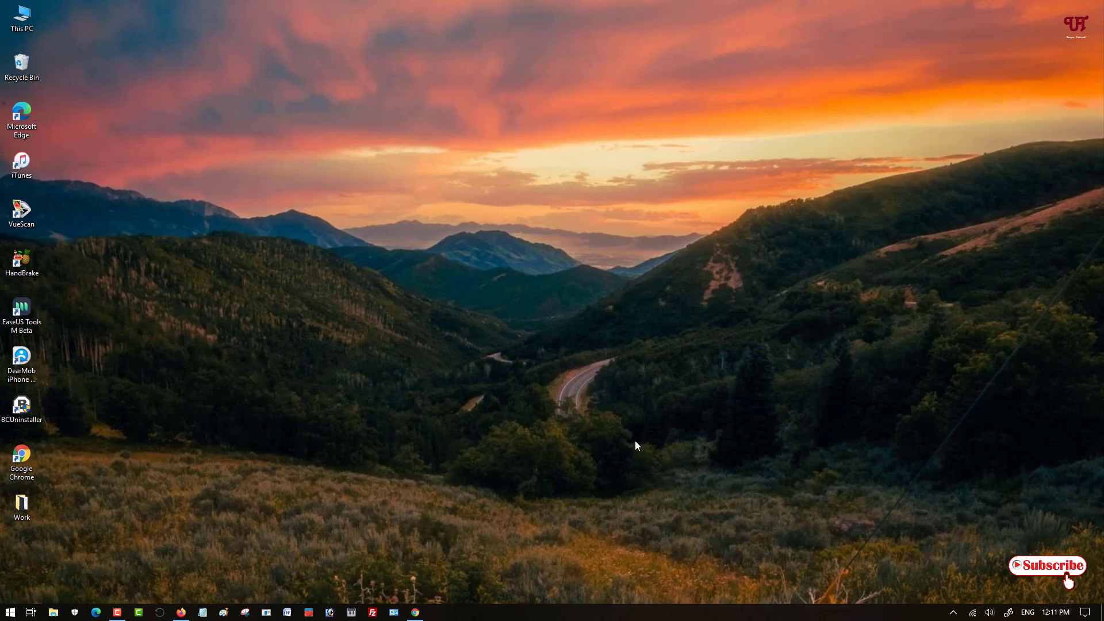
mouse_move(664, 399)
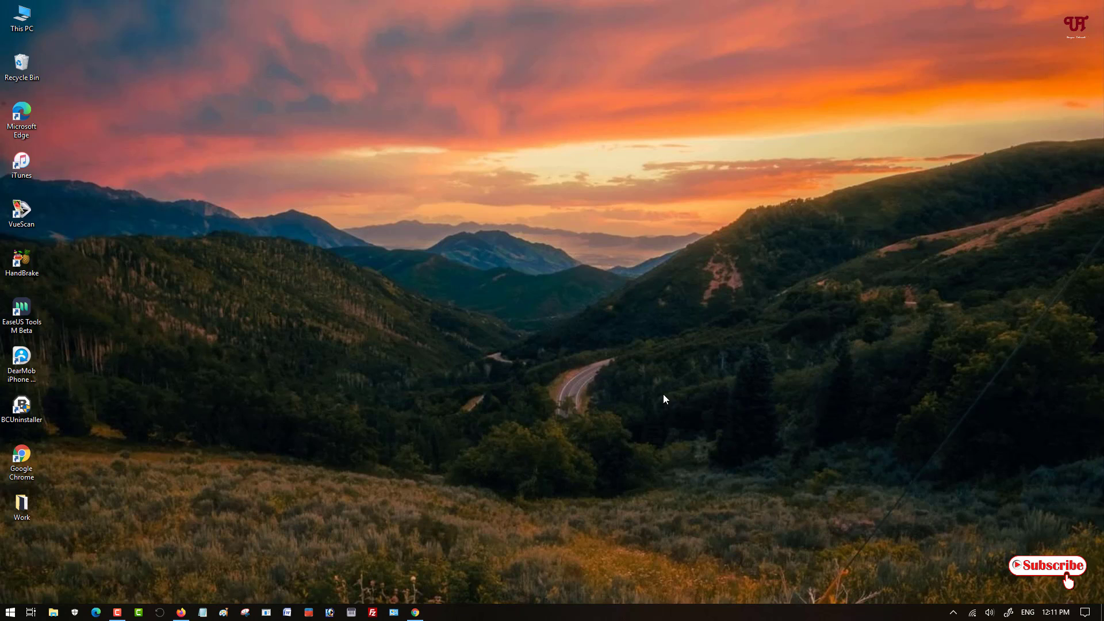
mouse_move(570, 529)
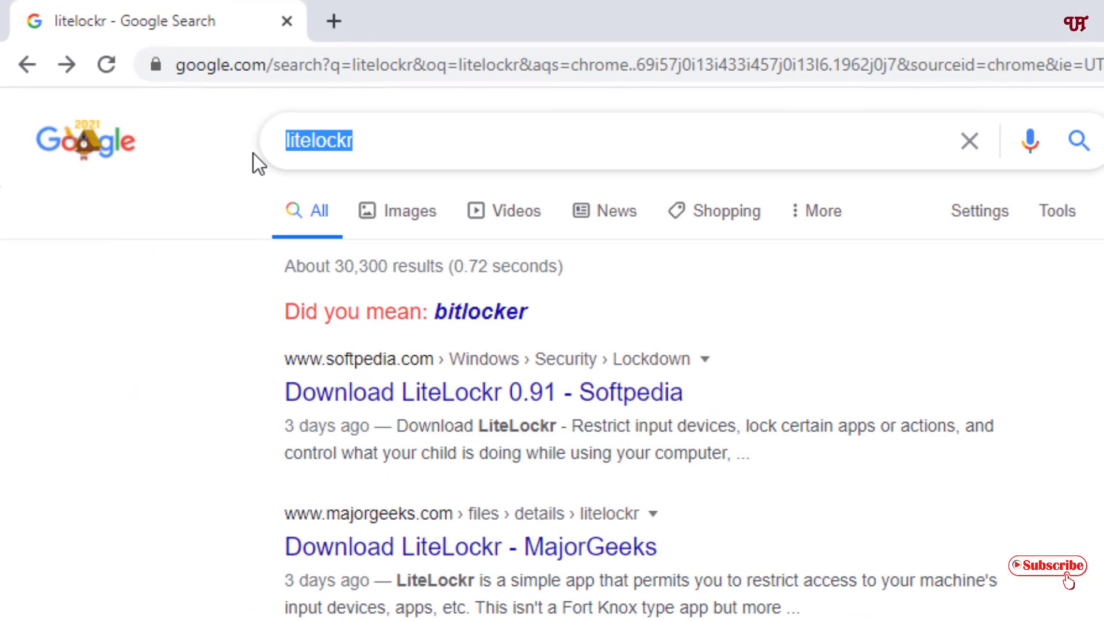
mouse_move(344, 159)
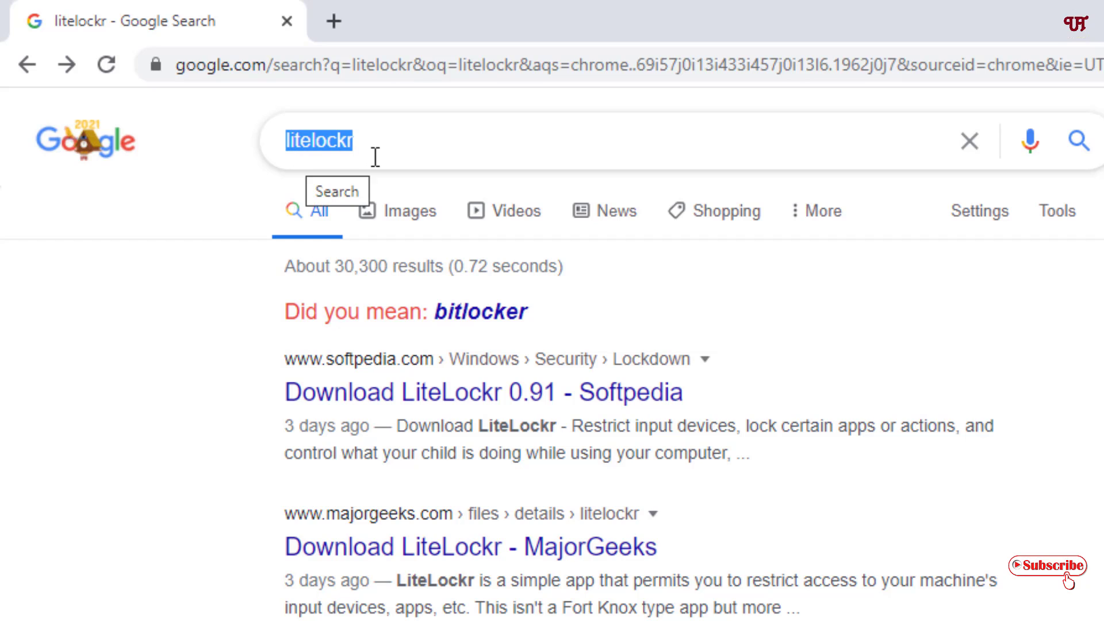
mouse_move(313, 179)
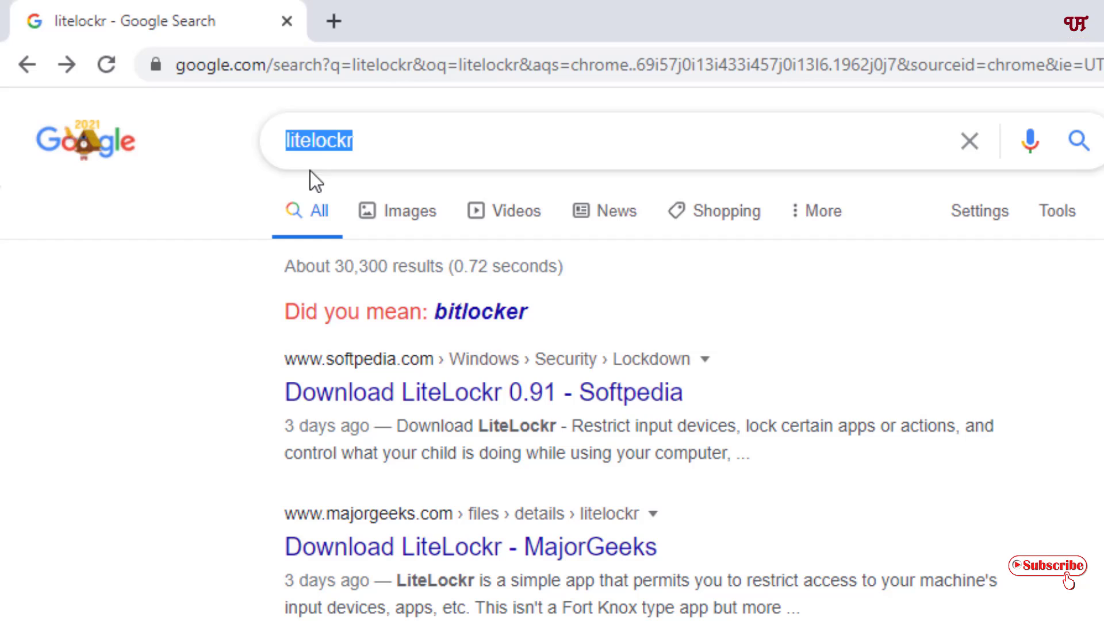
mouse_move(366, 371)
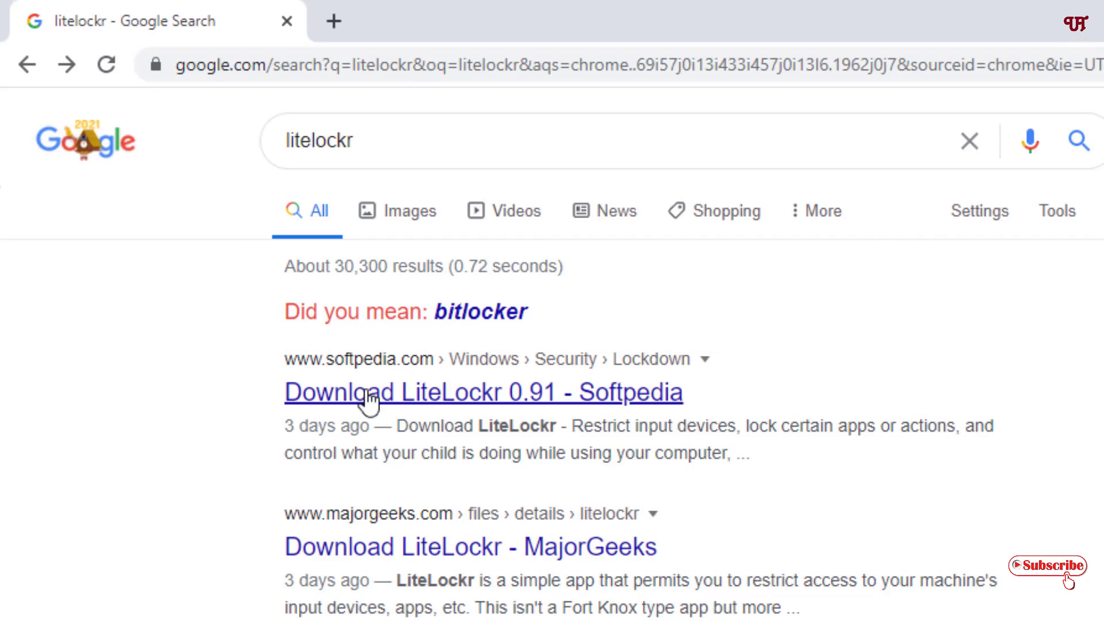
mouse_move(317, 407)
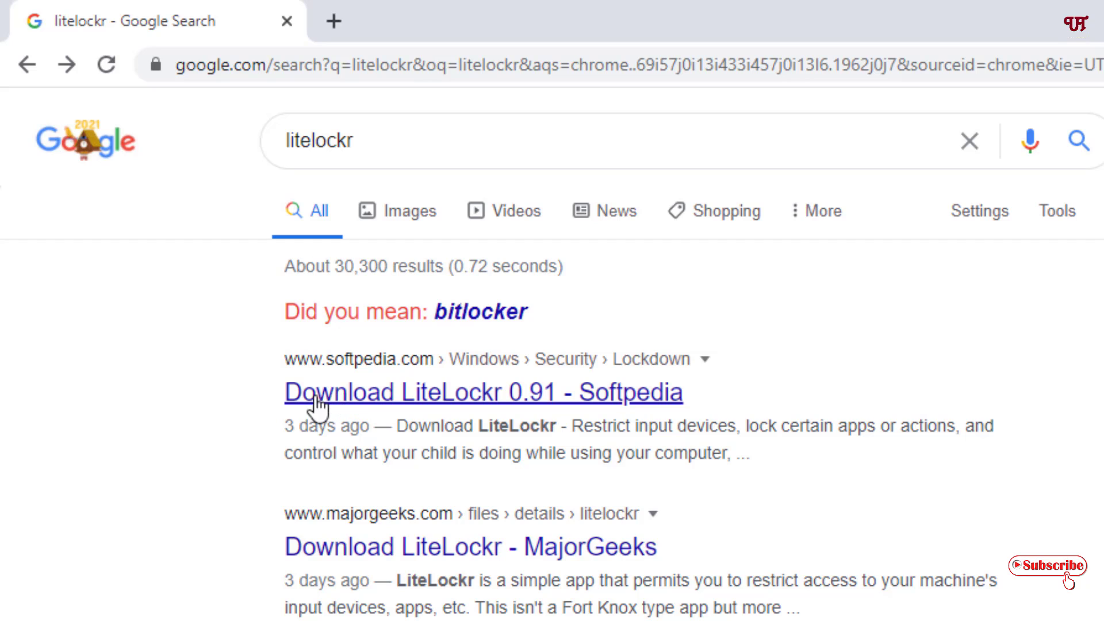
mouse_move(435, 388)
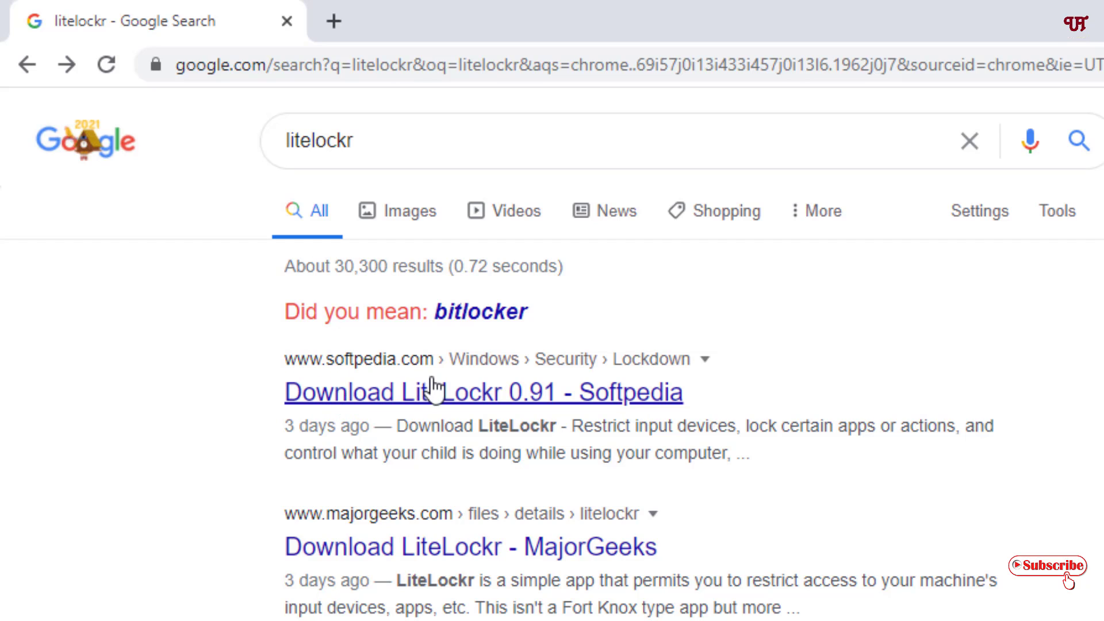
mouse_move(361, 398)
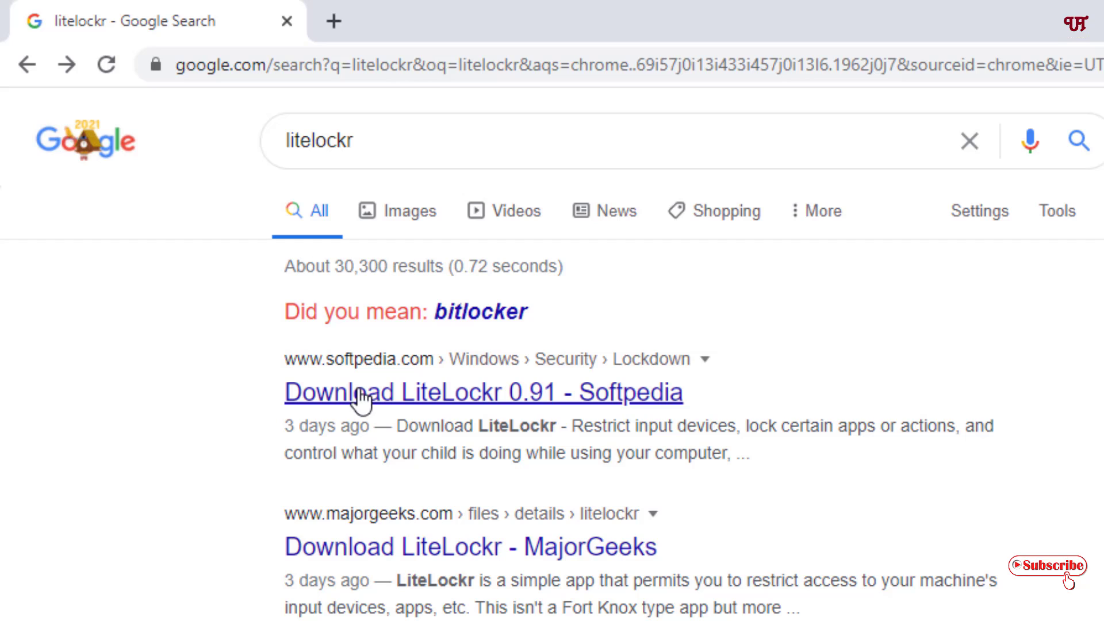
mouse_move(567, 421)
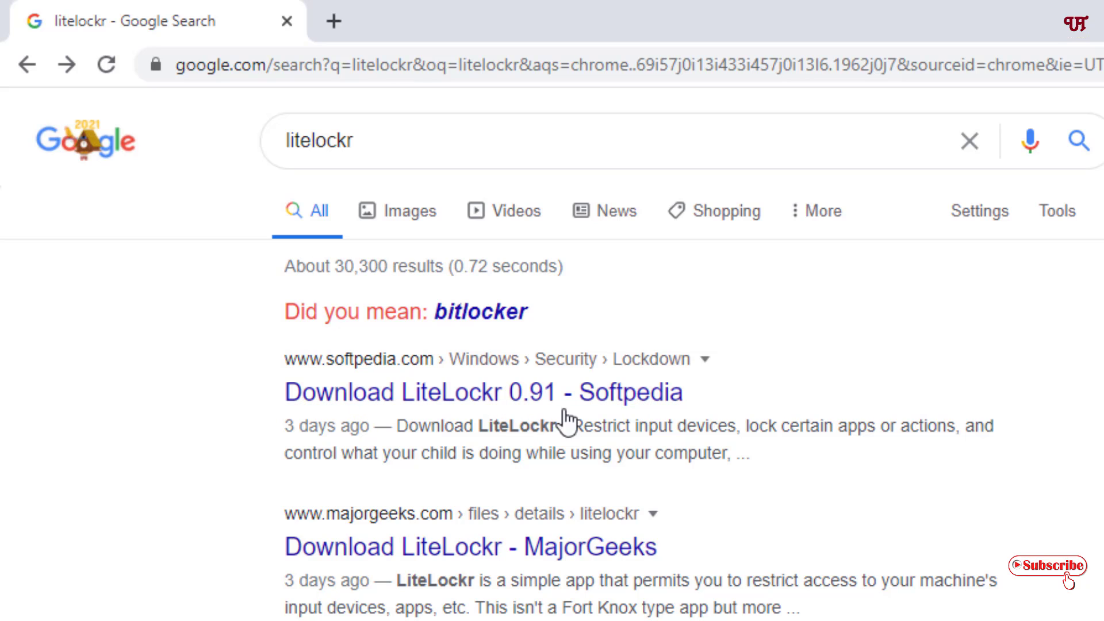
mouse_move(394, 373)
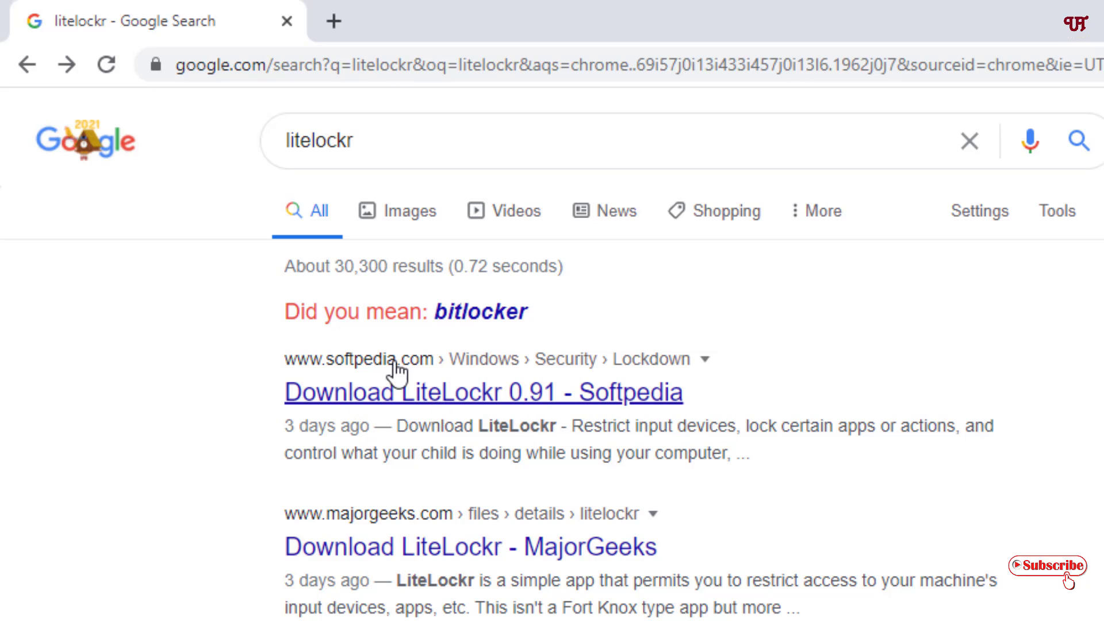
mouse_move(503, 429)
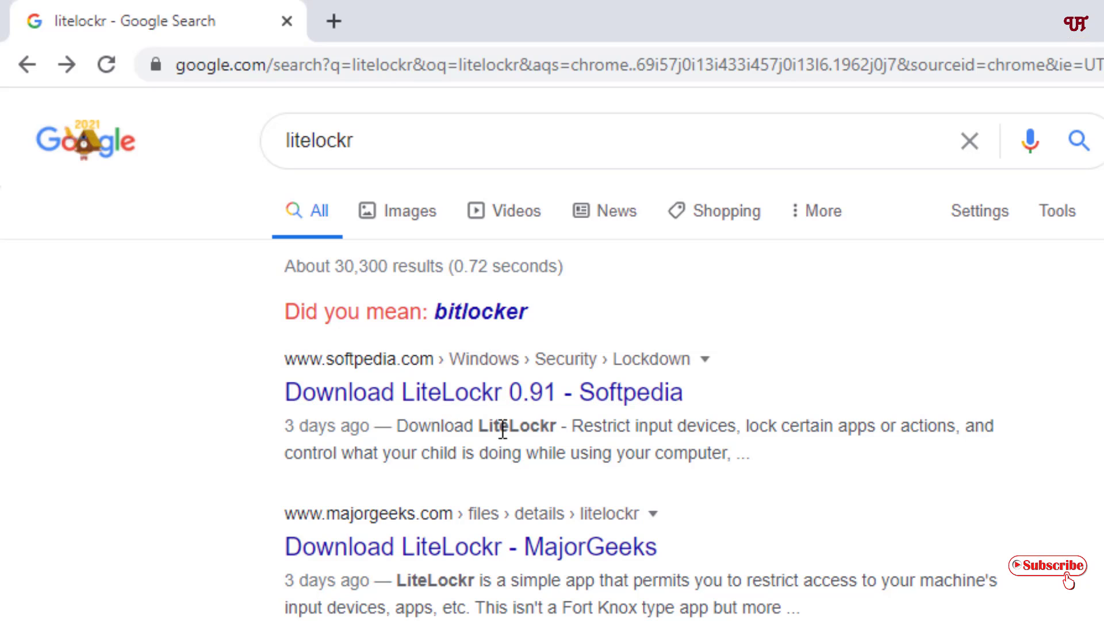
left_click(483, 393)
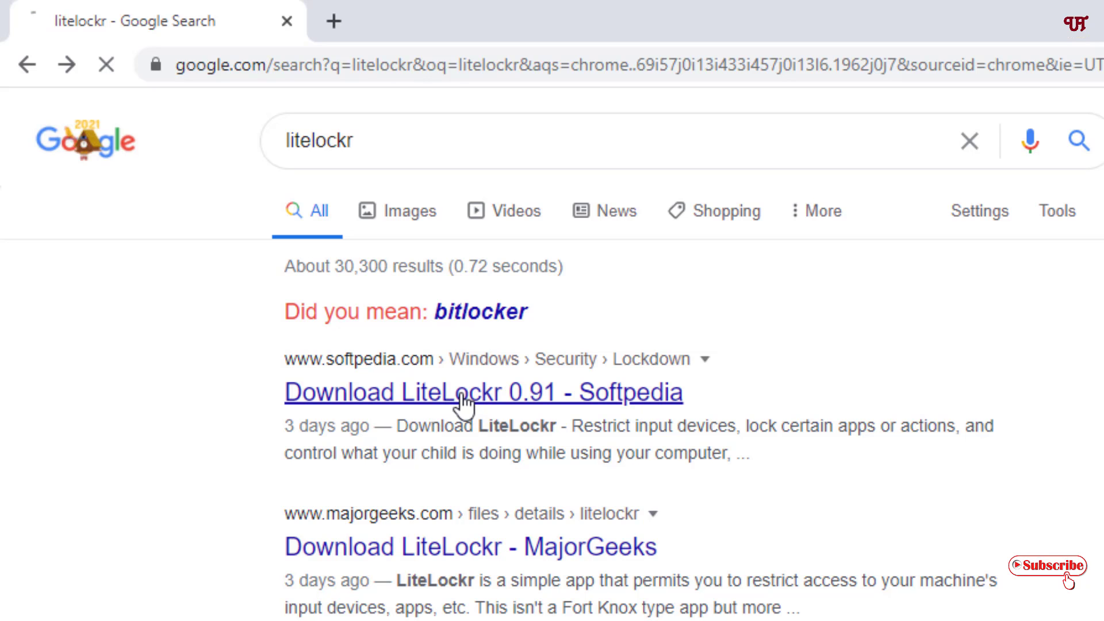
left_click(482, 392)
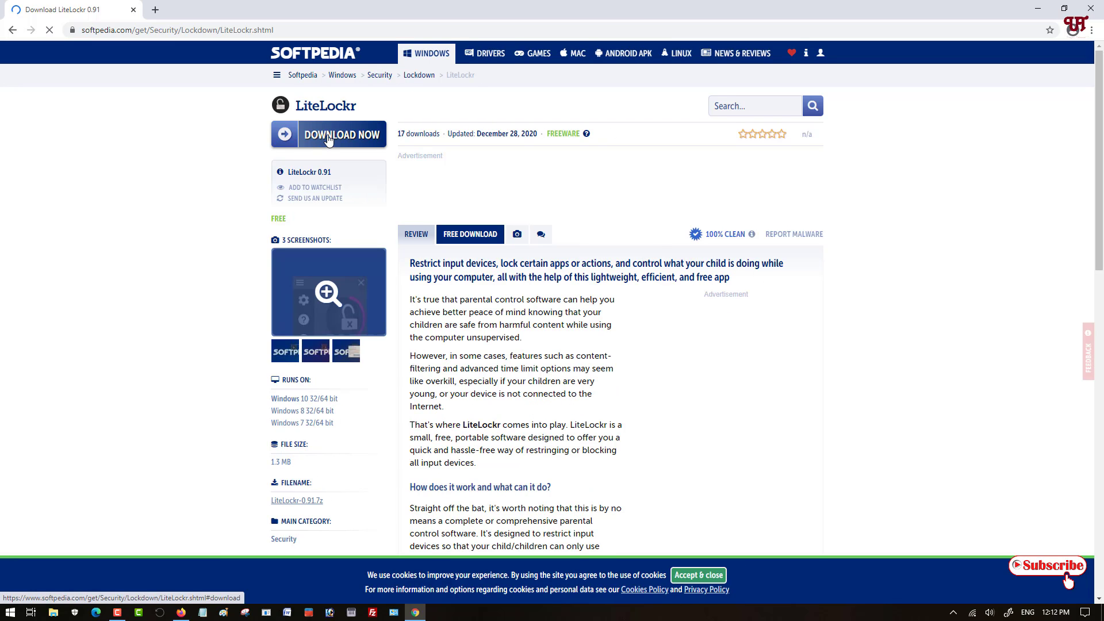
- Start the LiteLockr download and choose the Softpedia Secure Download (US) location
left_click(328, 134)
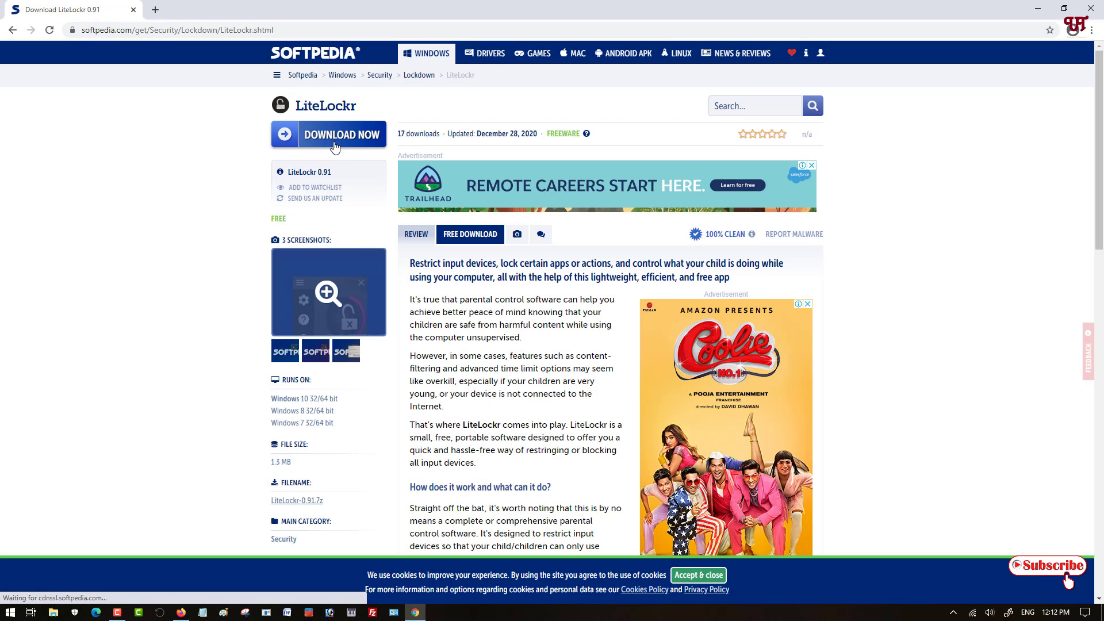
left_click(333, 133)
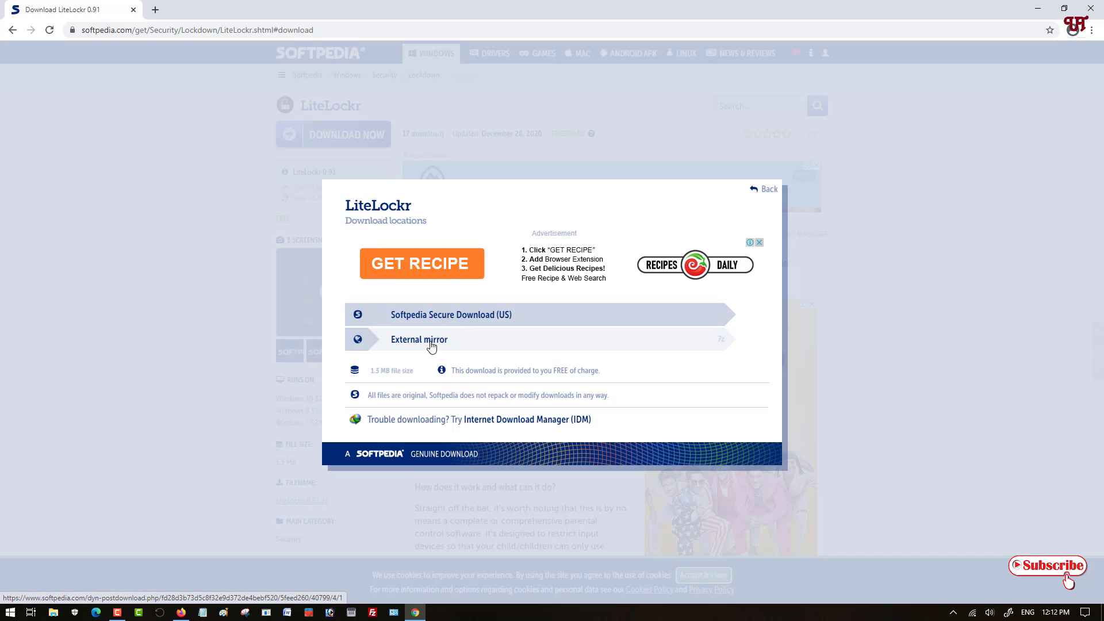
mouse_move(450, 322)
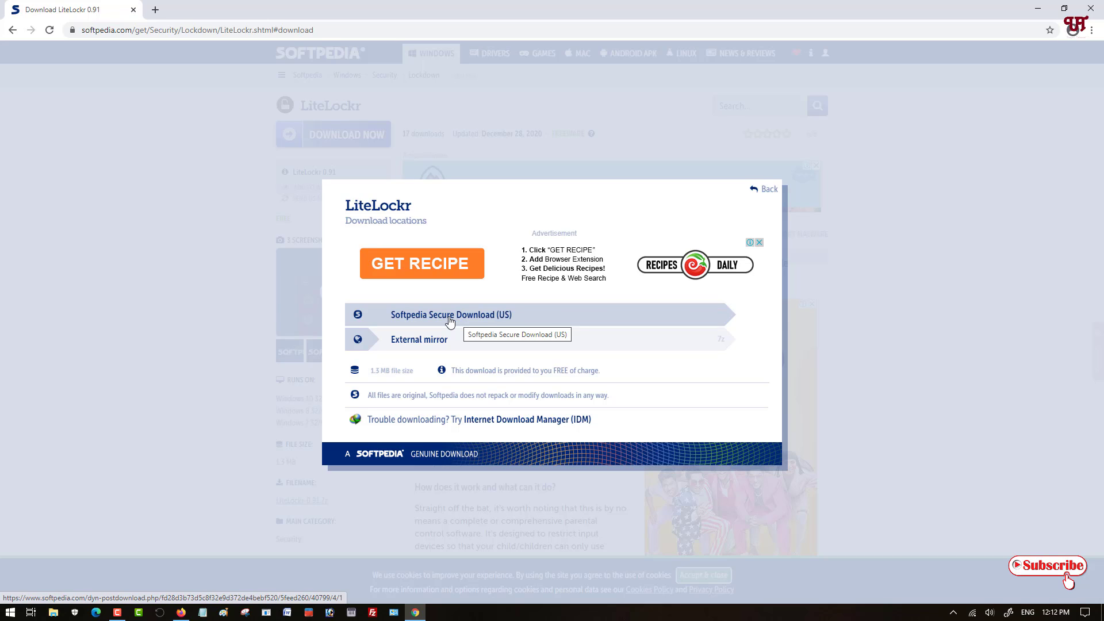
left_click(450, 314)
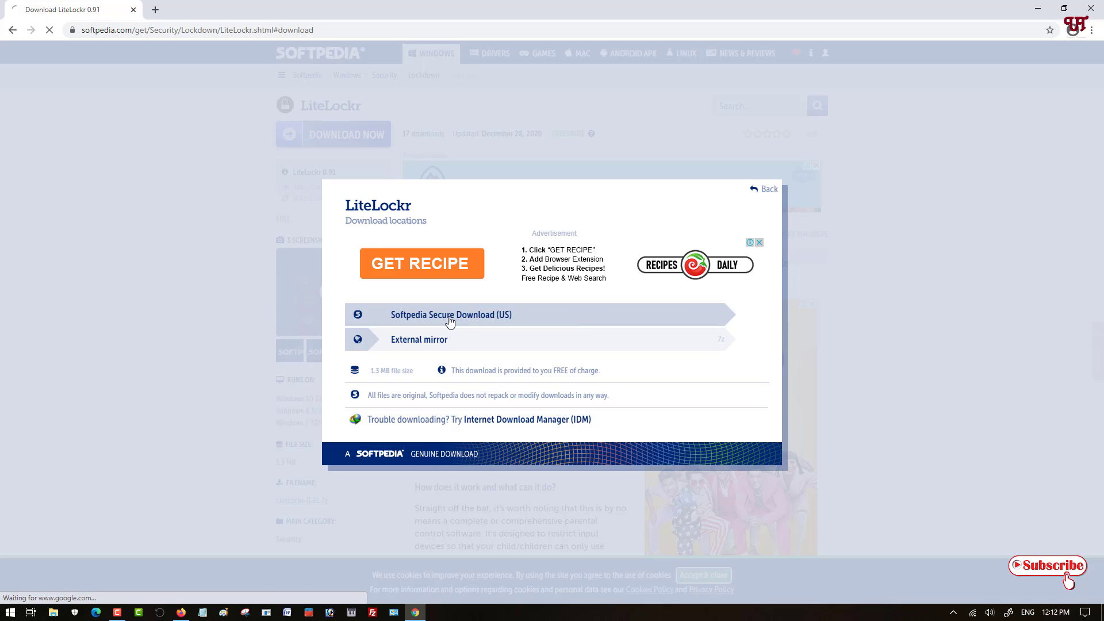
- Download LiteLockr-0.91.7z and show the finished archive in its Downloads folder
left_click(451, 315)
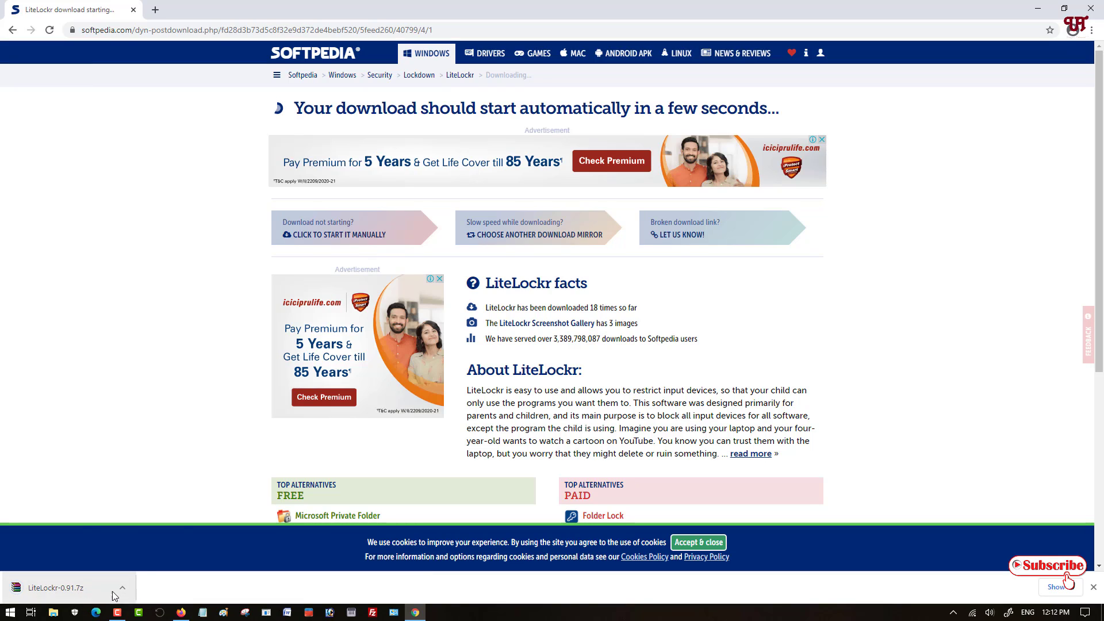
left_click(122, 587)
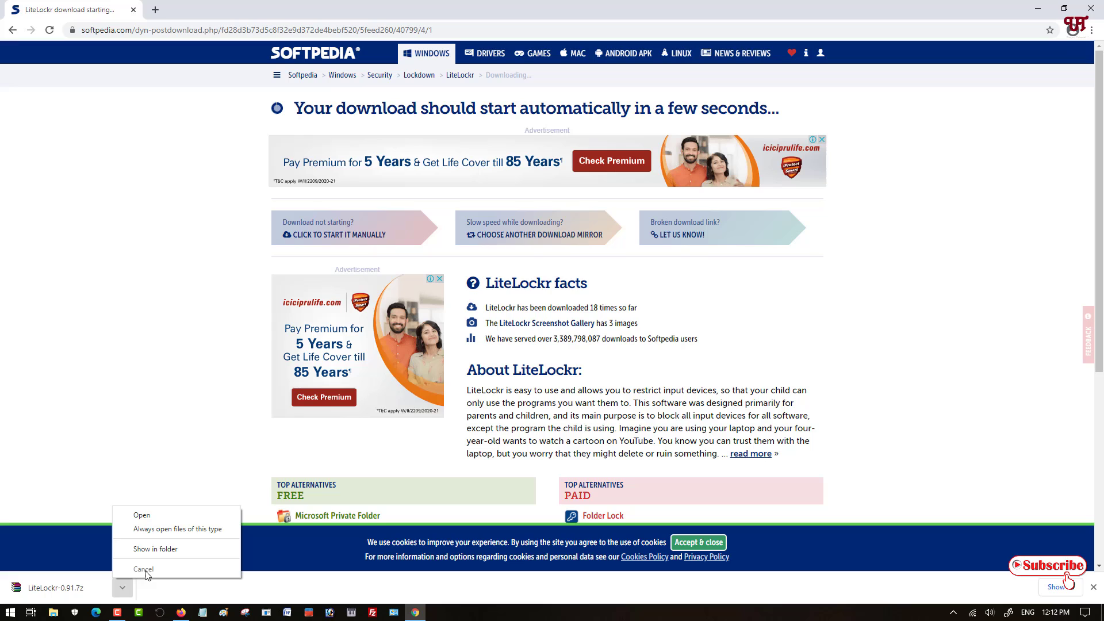
left_click(156, 548)
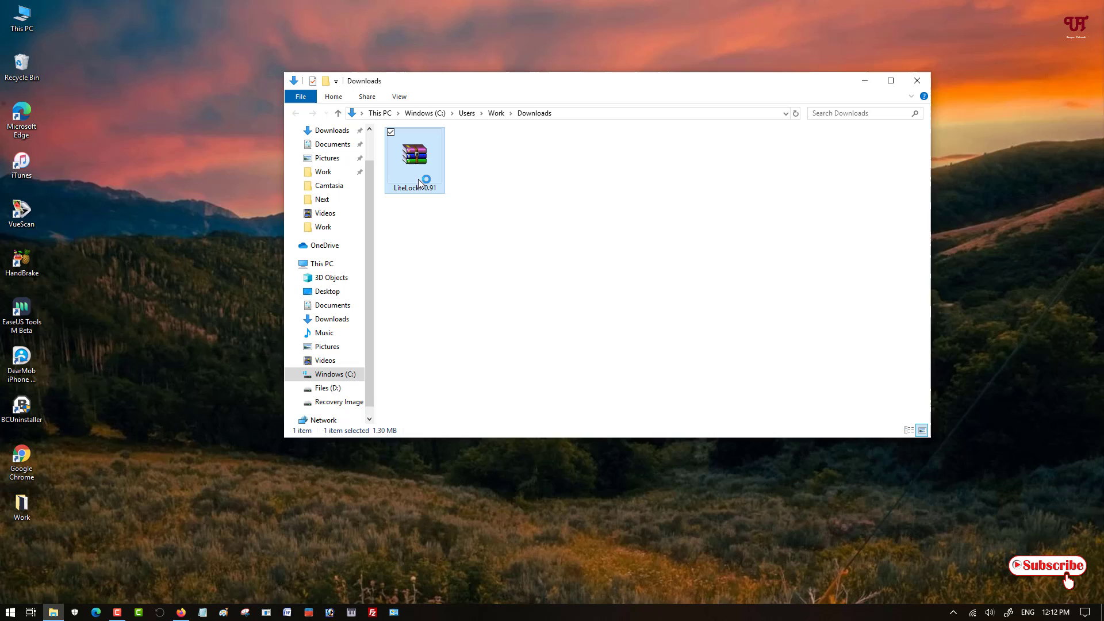
- Extract the LiteLockr archive into a LiteLockr-0.91 folder in Downloads and close WinRAR
double_click(414, 155)
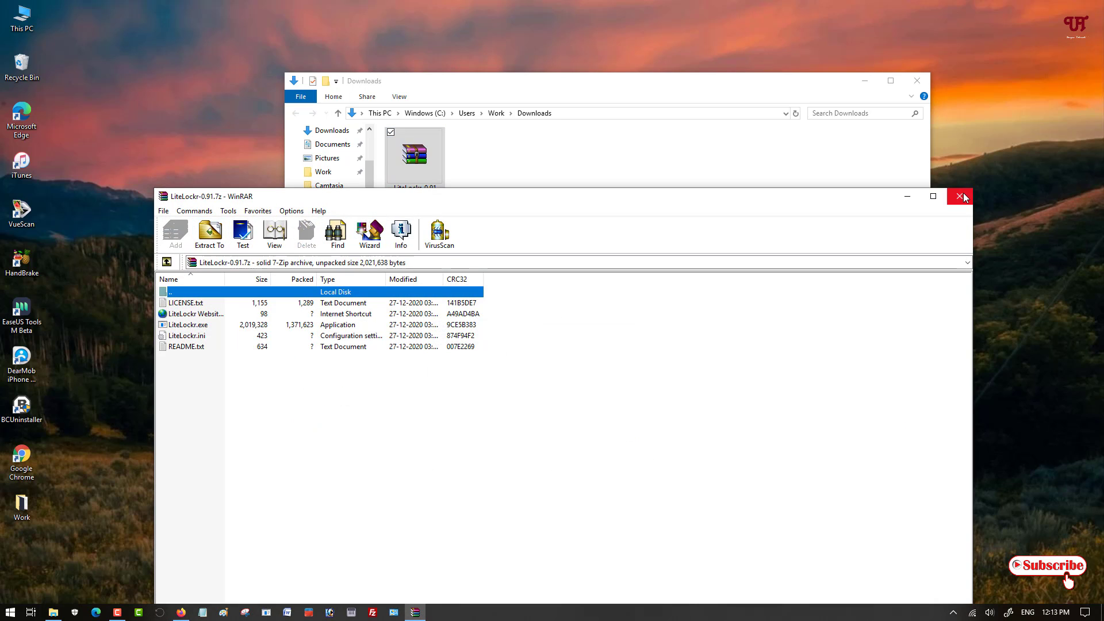
left_click(960, 196)
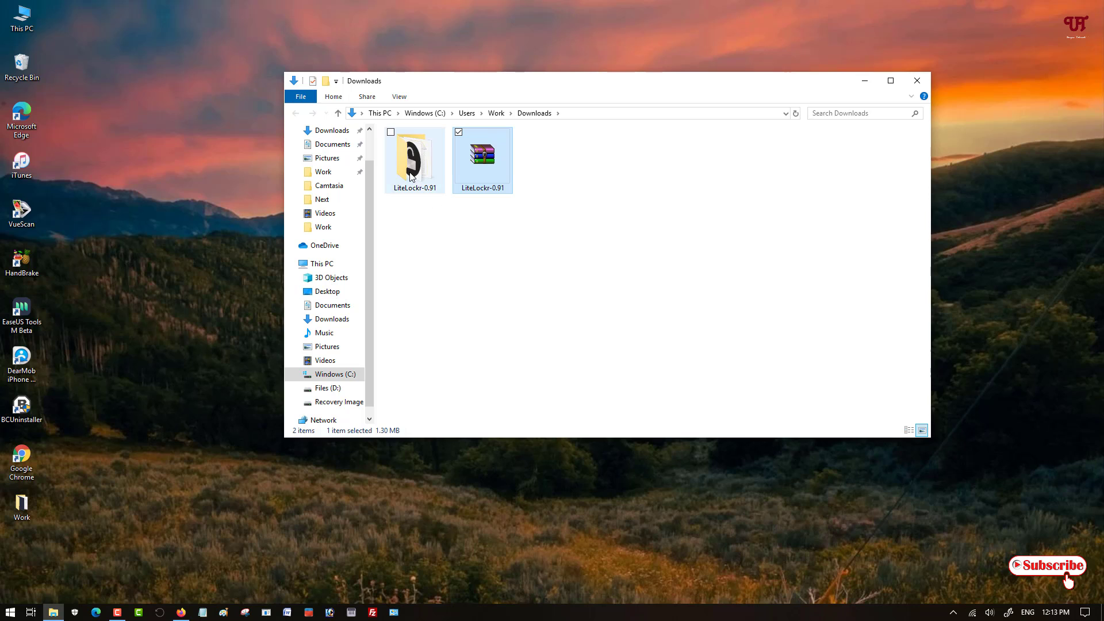
- Enter the extracted LiteLockr-0.91 folder and read its README file
double_click(414, 157)
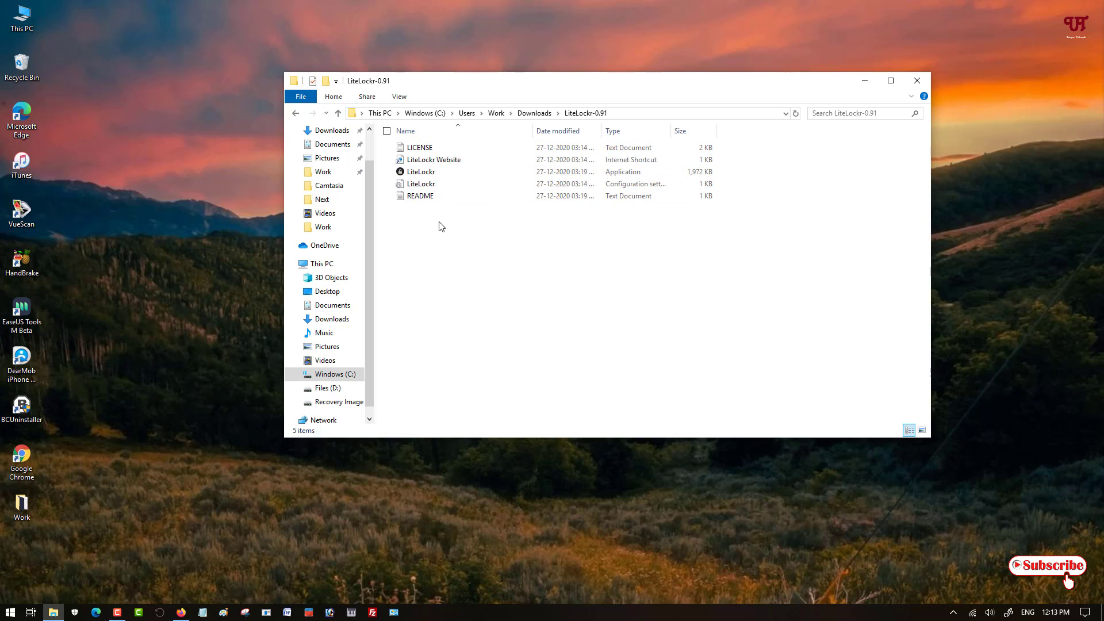
left_click(421, 195)
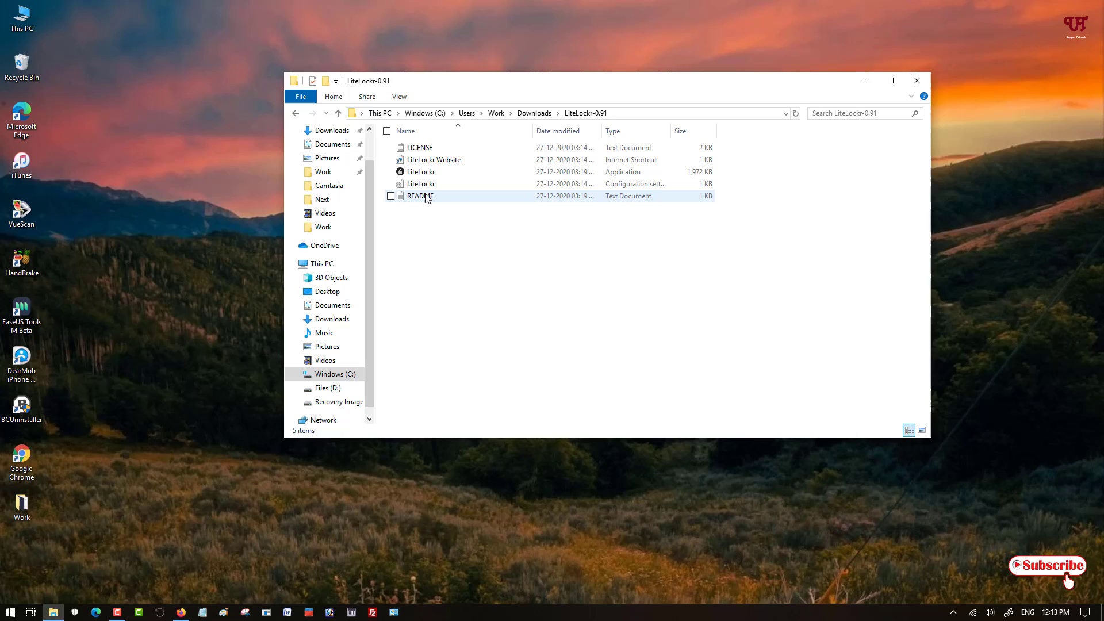
double_click(420, 195)
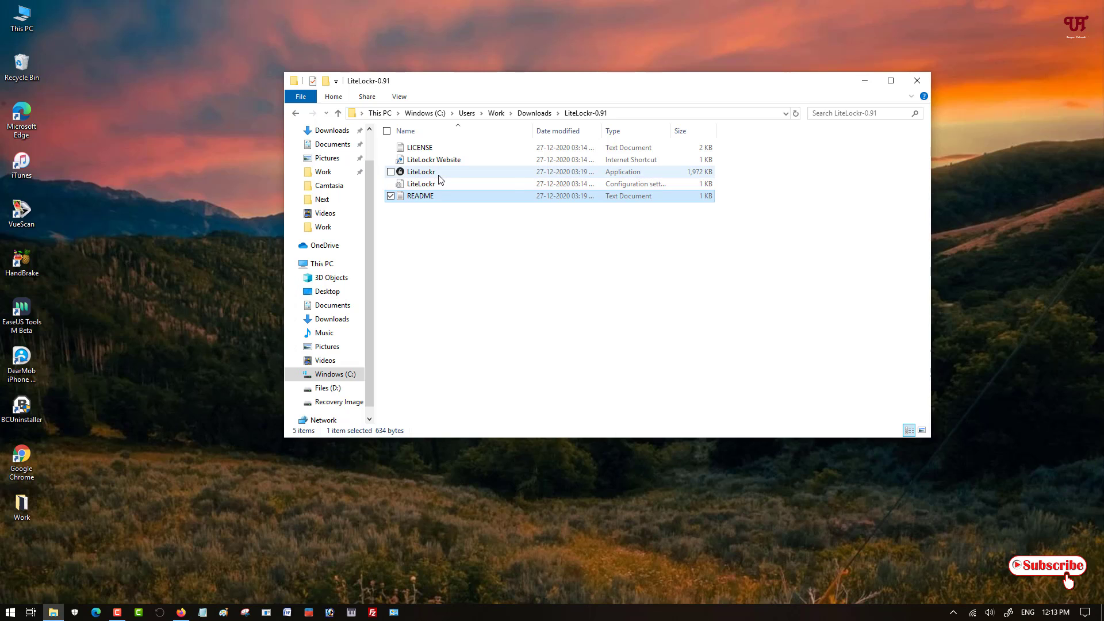
- Inspect the LiteLockr.exe application file and its context options
left_click(421, 171)
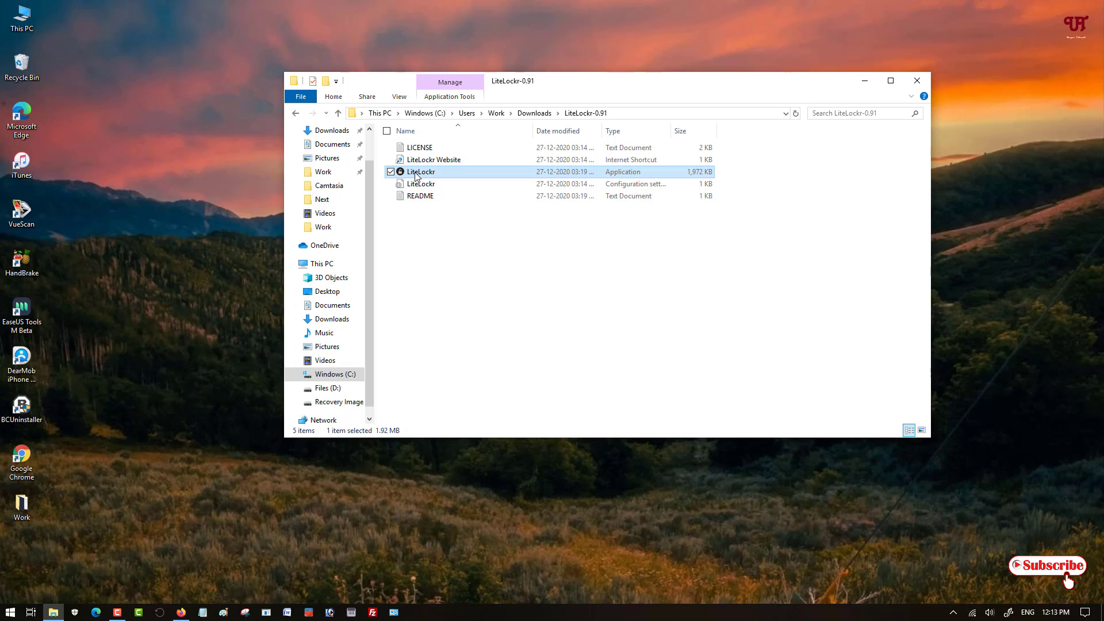
mouse_move(421, 171)
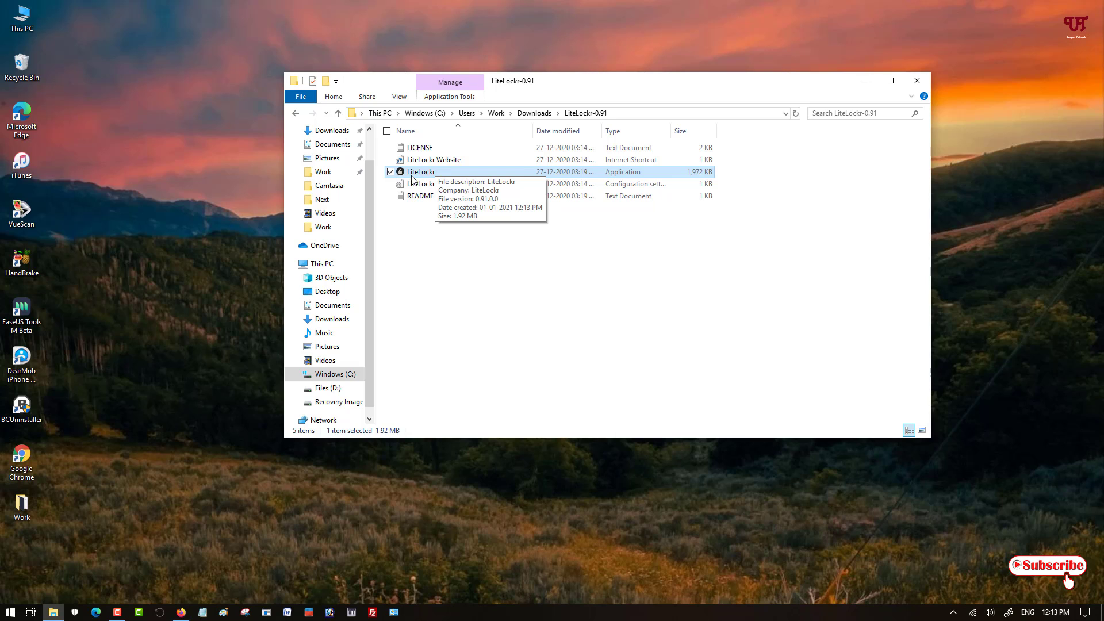
right_click(421, 172)
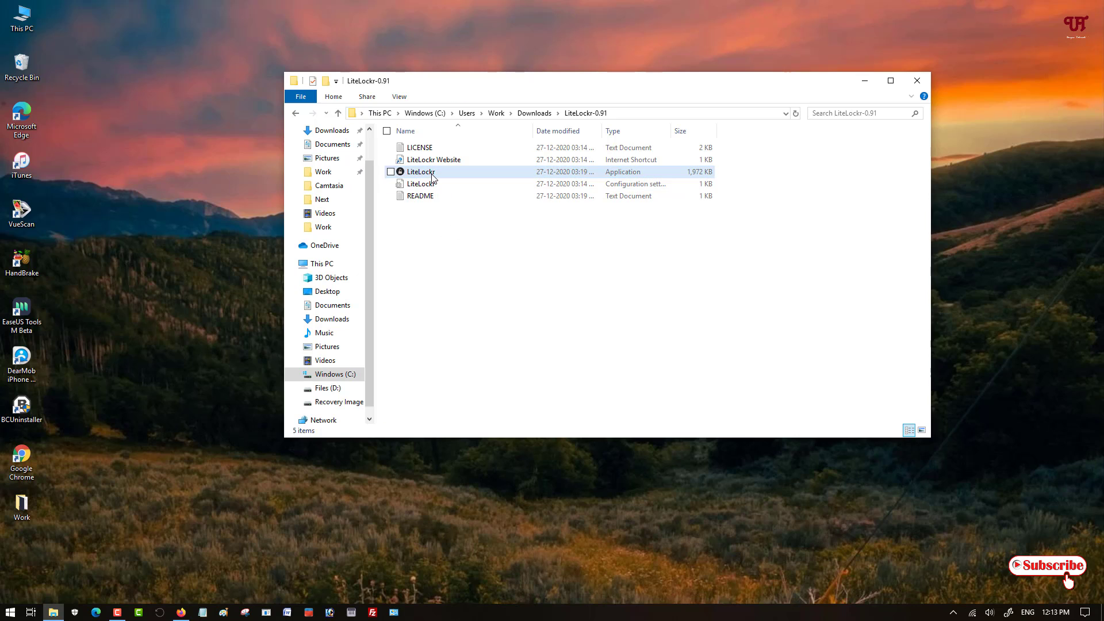
left_click(421, 172)
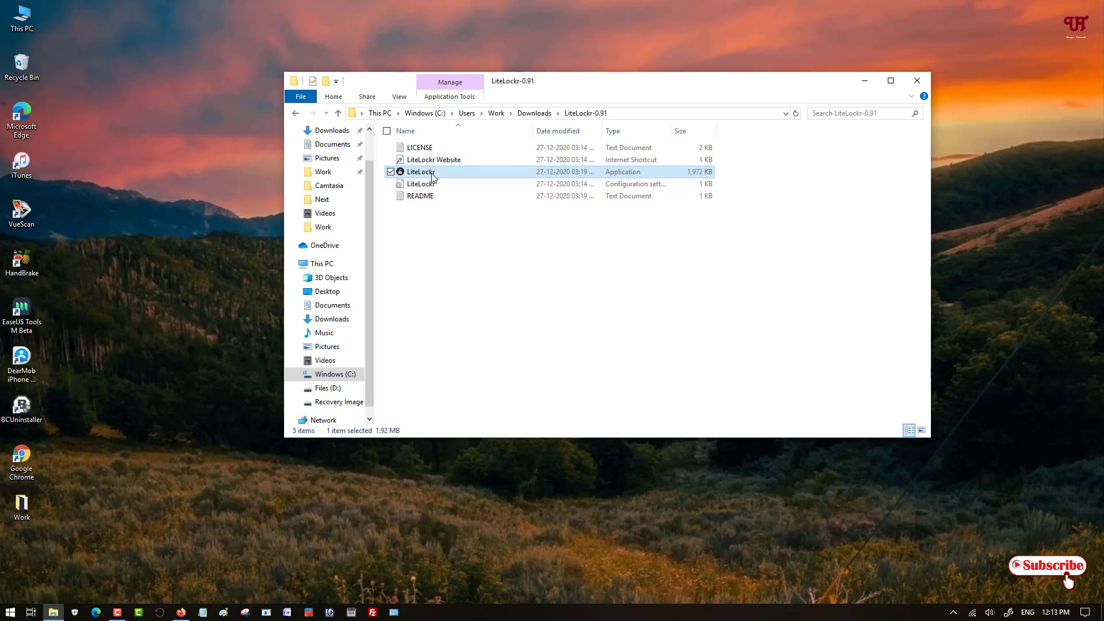
- Launch LiteLockr.exe so its unlocked-padlock widget appears on the desktop
double_click(421, 171)
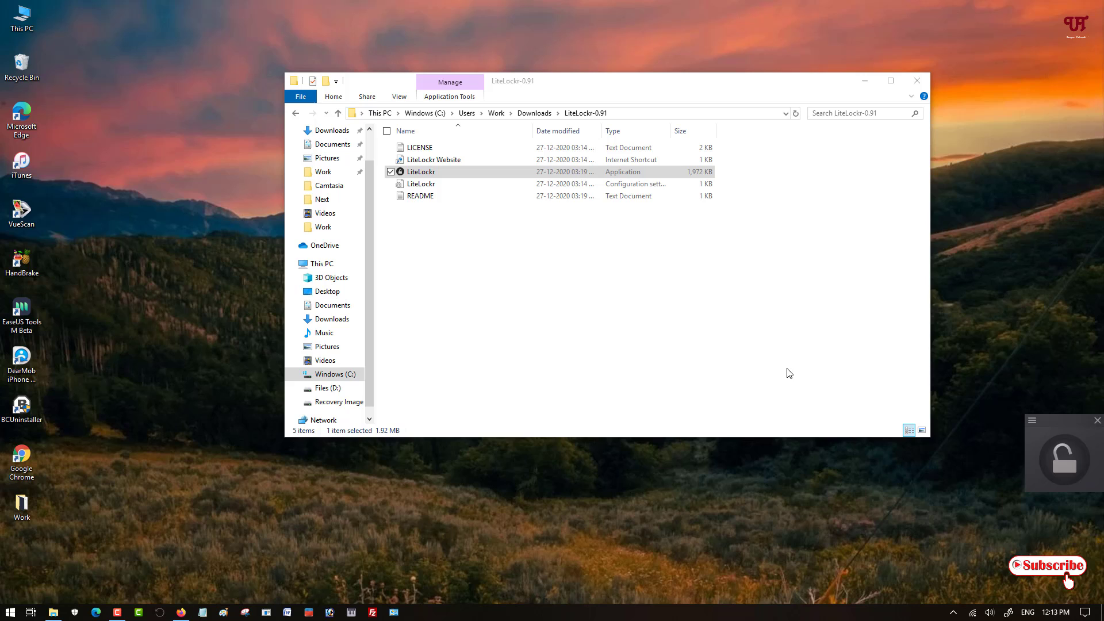
mouse_move(1080, 469)
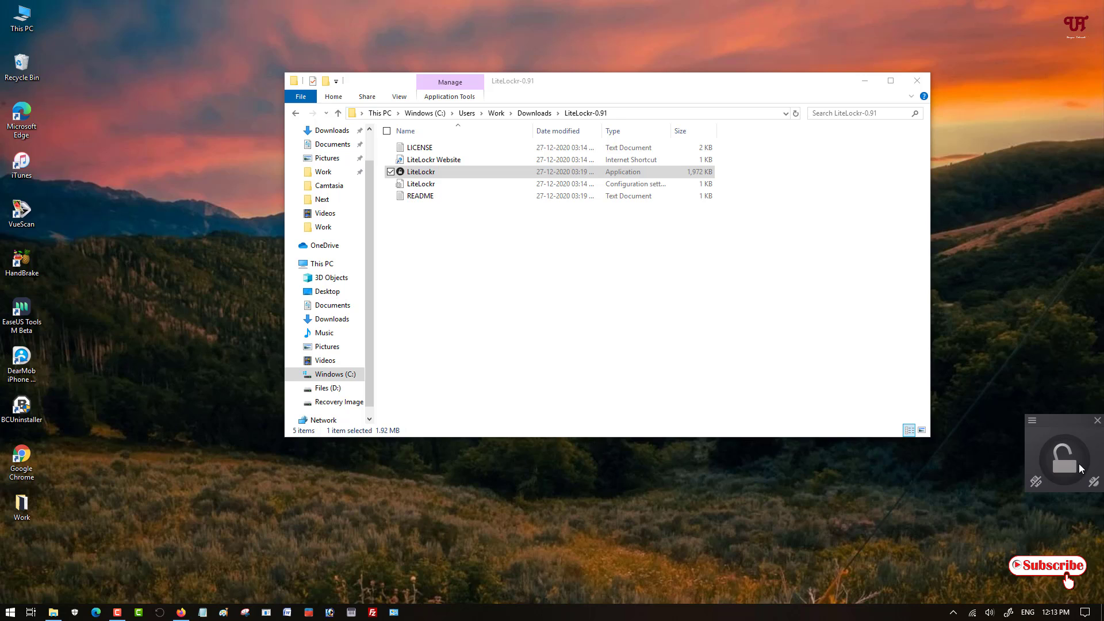
mouse_move(1075, 471)
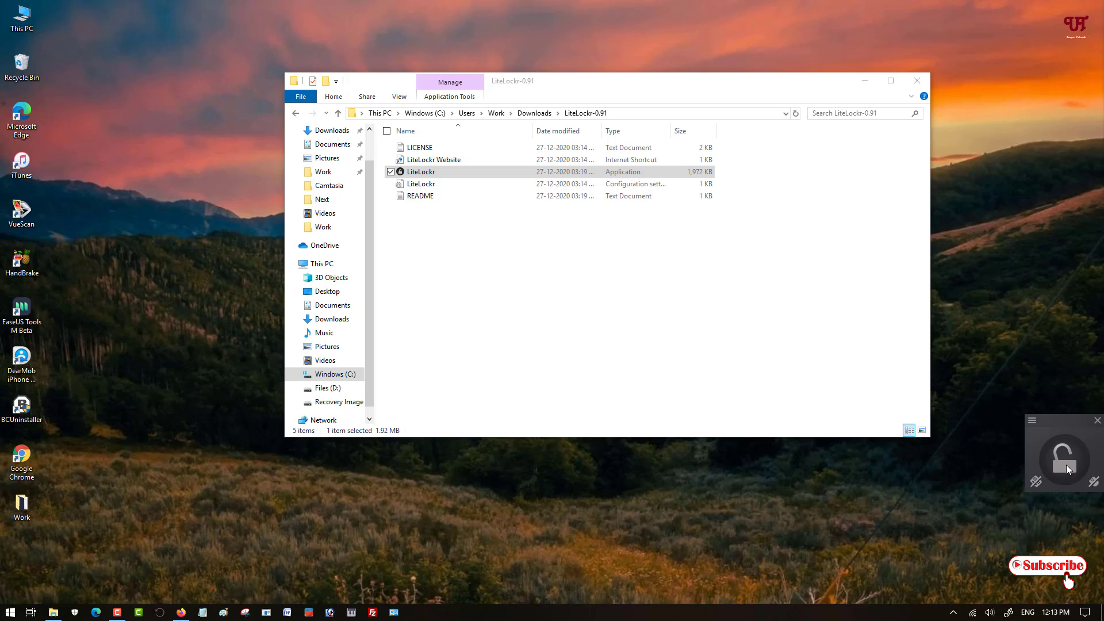
mouse_move(1037, 494)
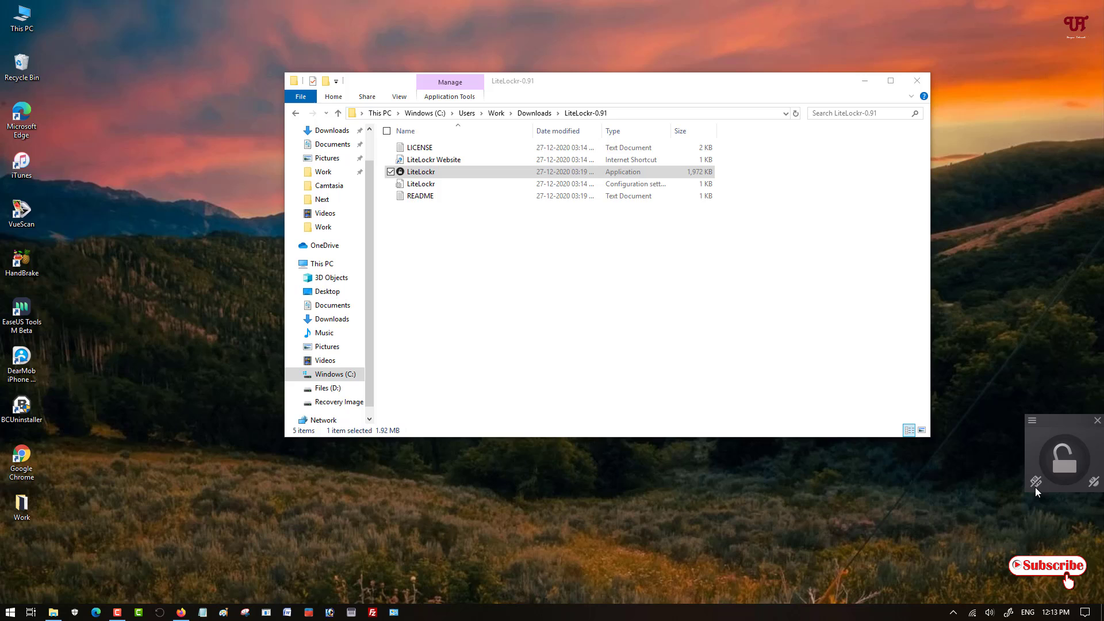
mouse_move(1047, 487)
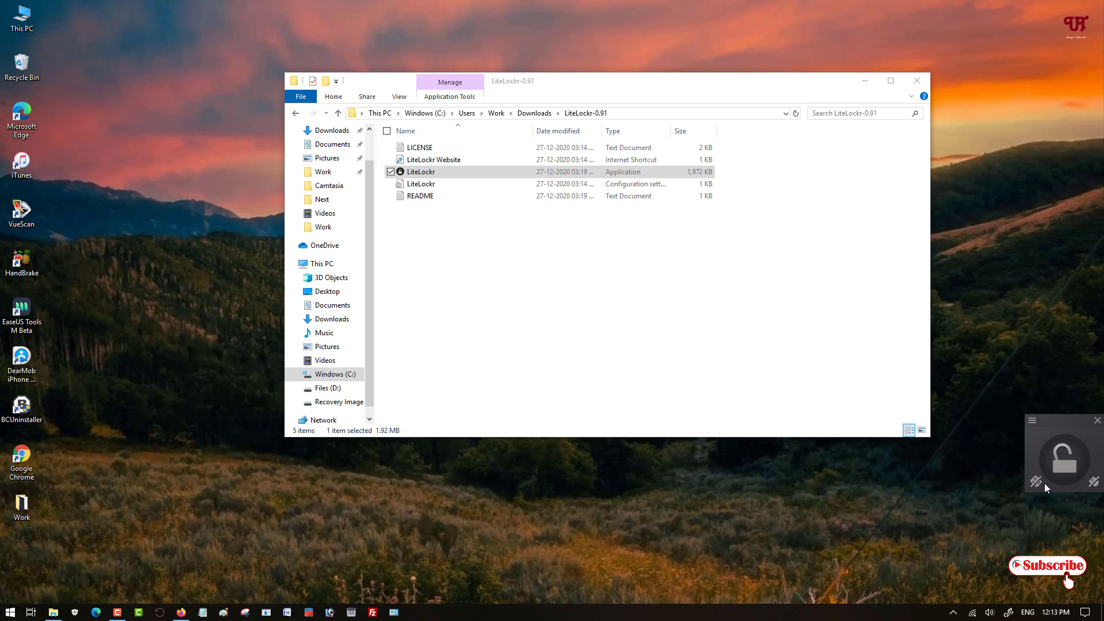
mouse_move(1040, 488)
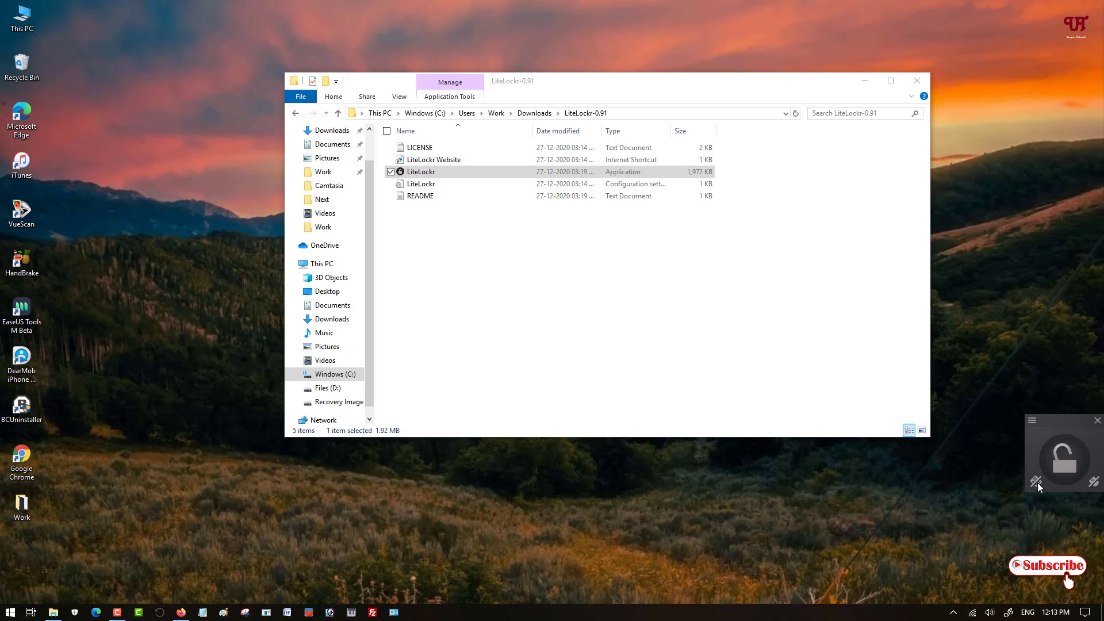
mouse_move(1072, 490)
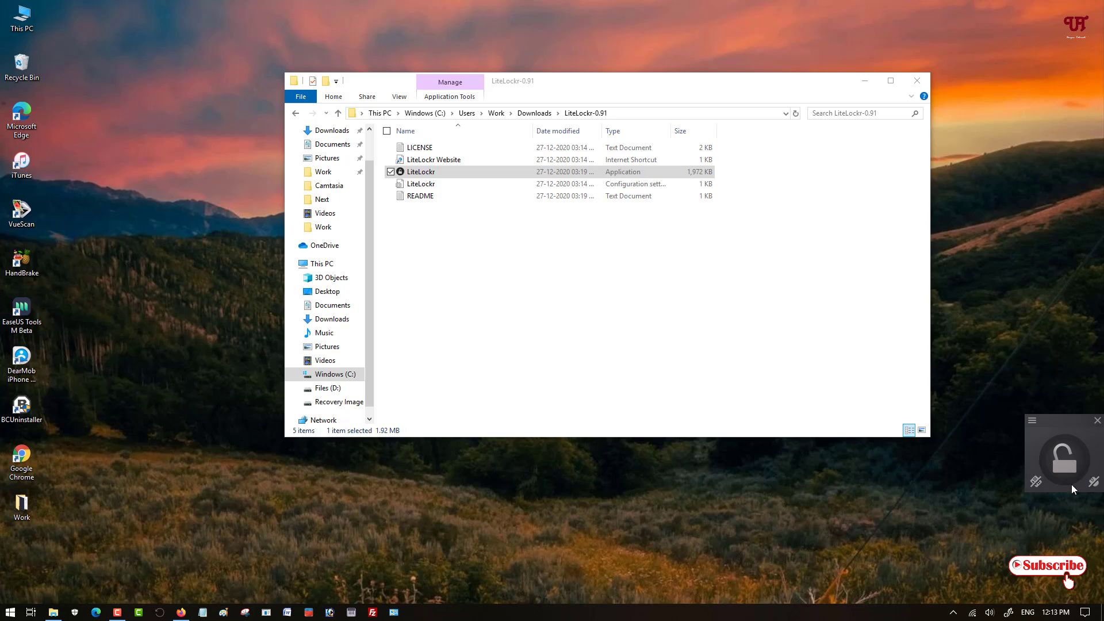
mouse_move(1096, 487)
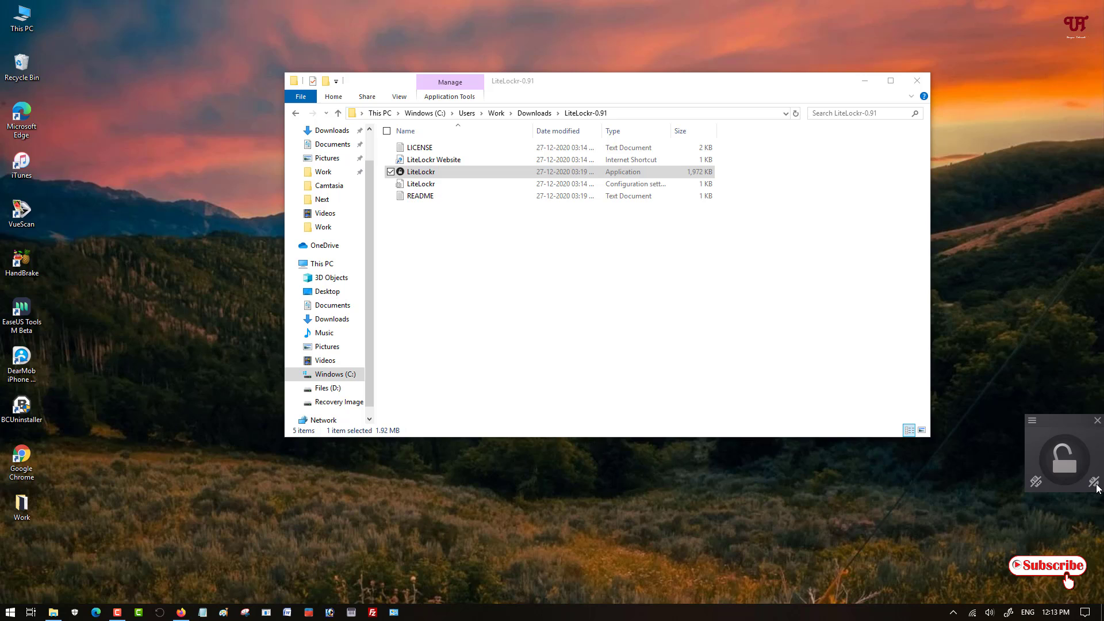
mouse_move(1048, 388)
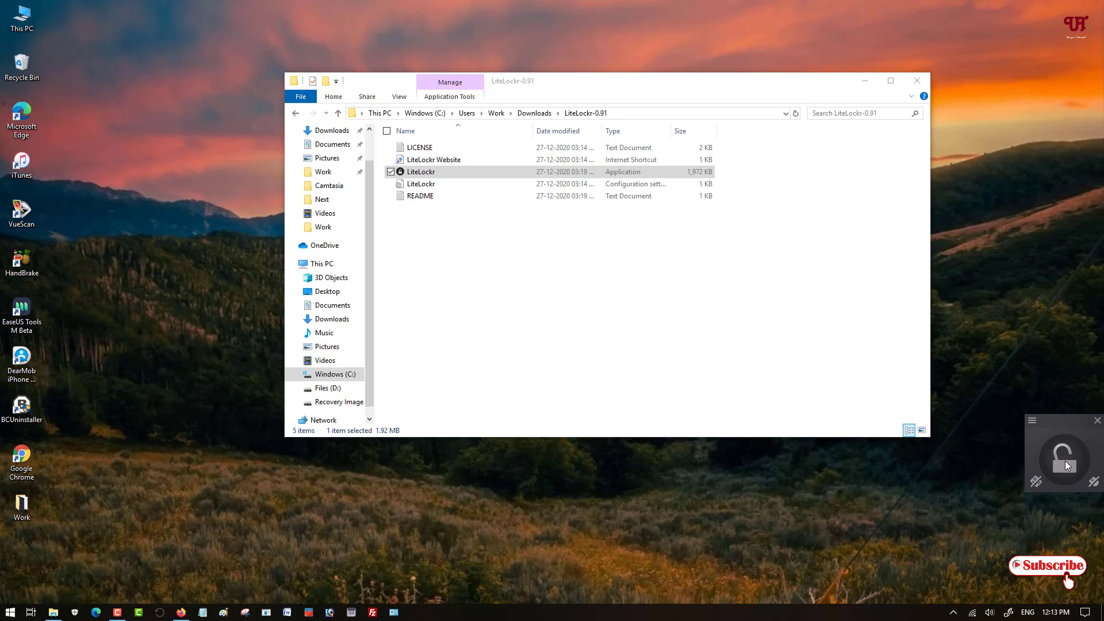
mouse_move(1069, 464)
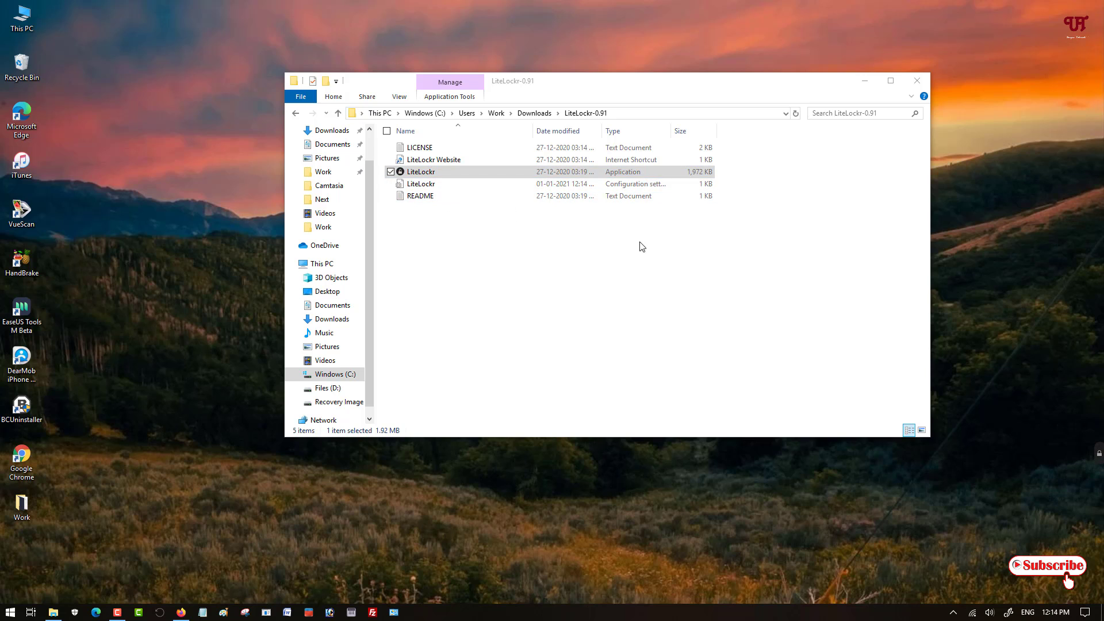
mouse_move(420, 147)
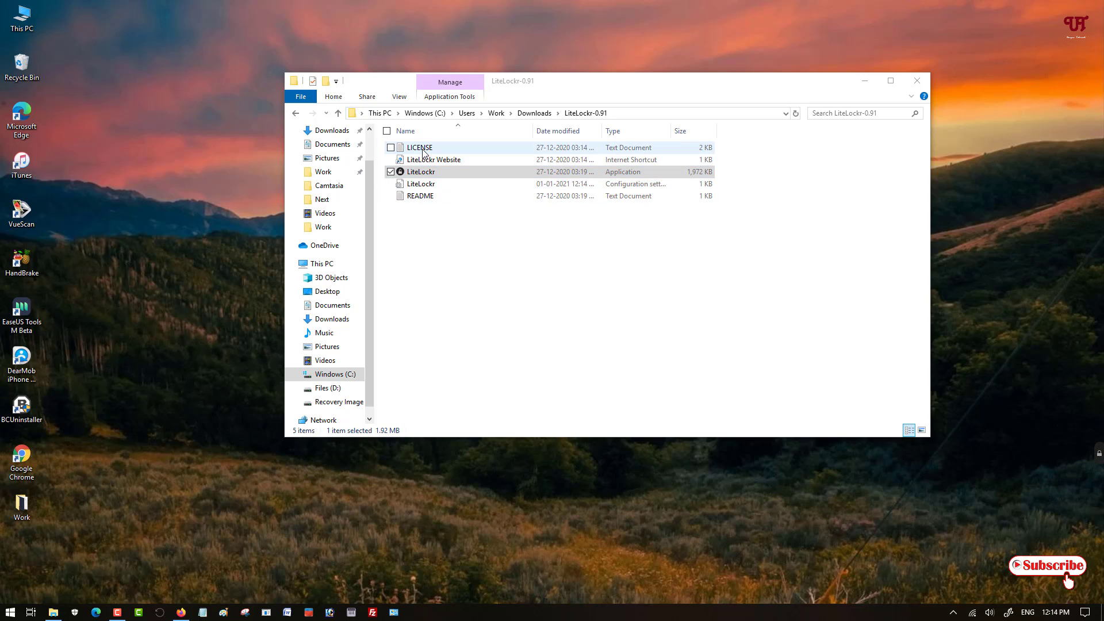
left_click(917, 80)
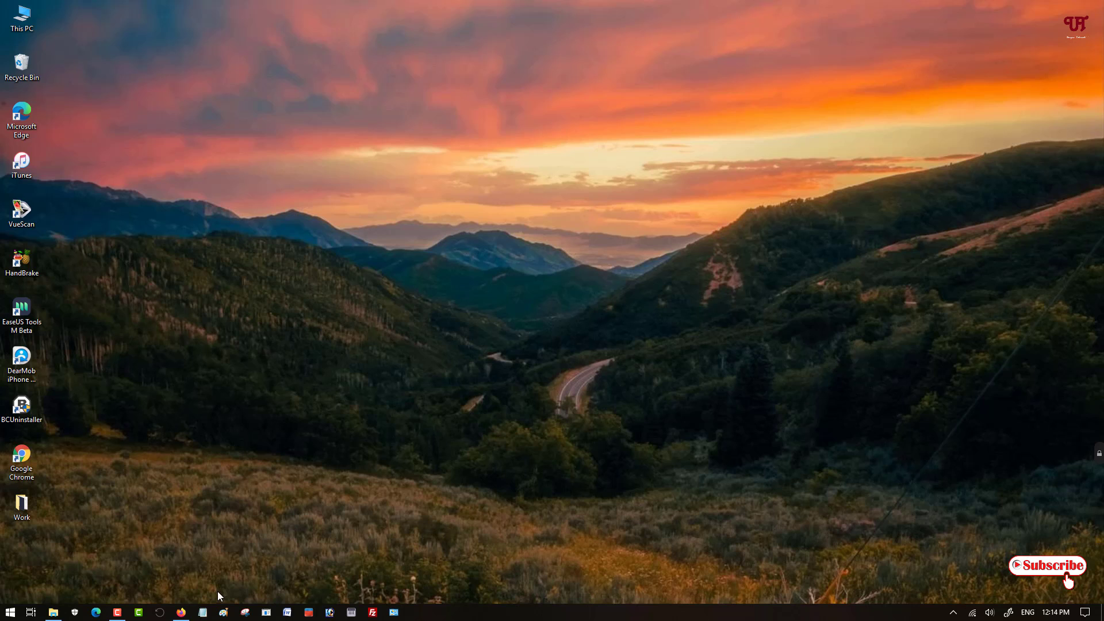
mouse_move(80, 606)
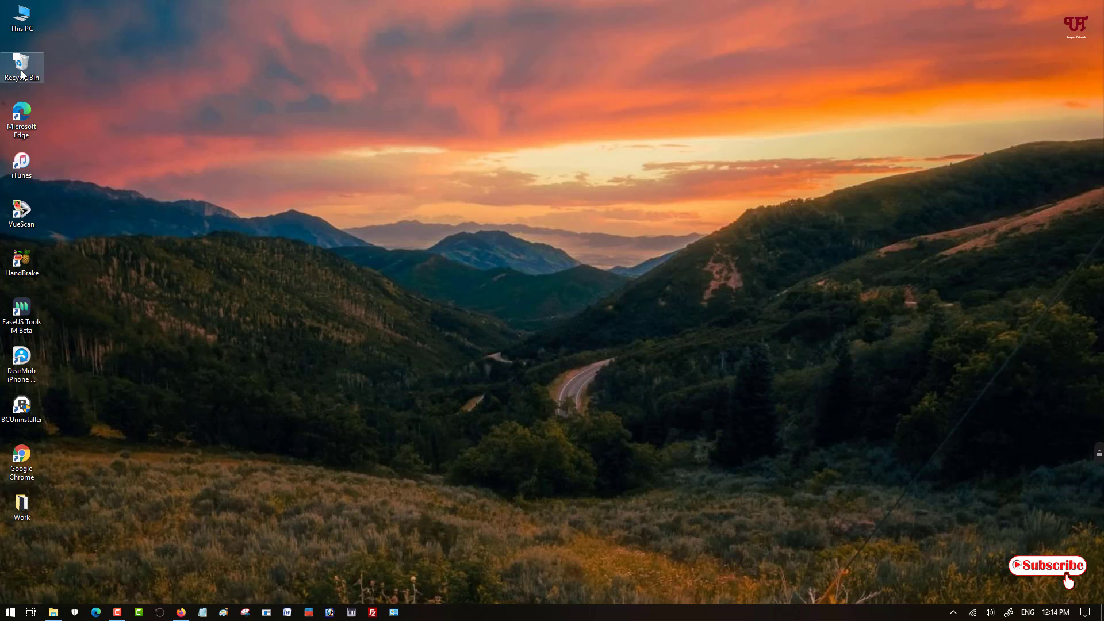
mouse_move(96, 104)
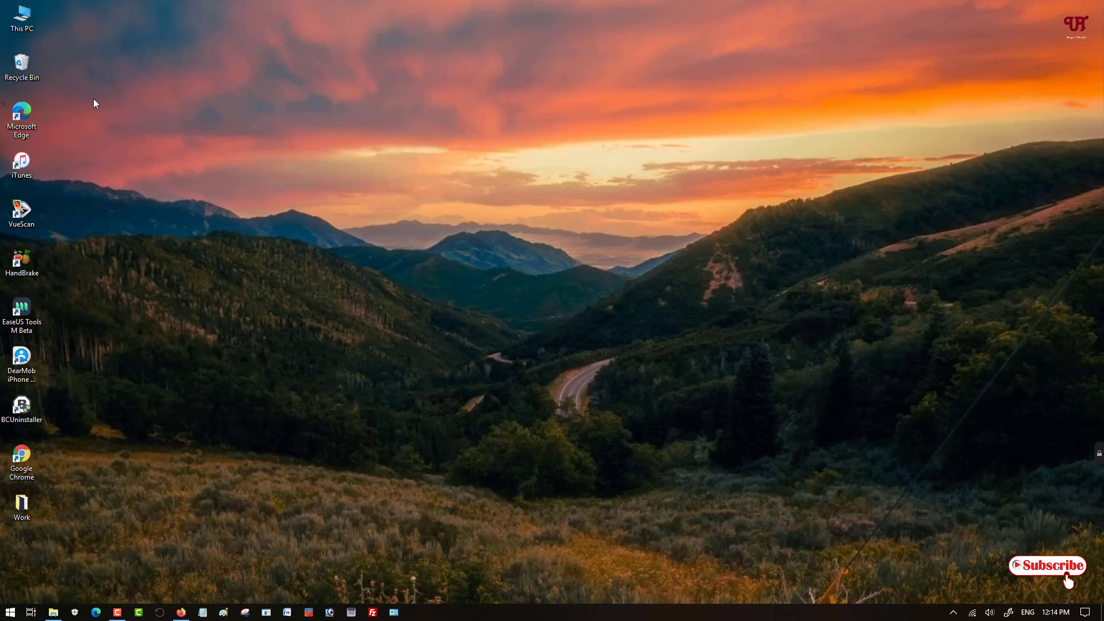
mouse_move(76, 77)
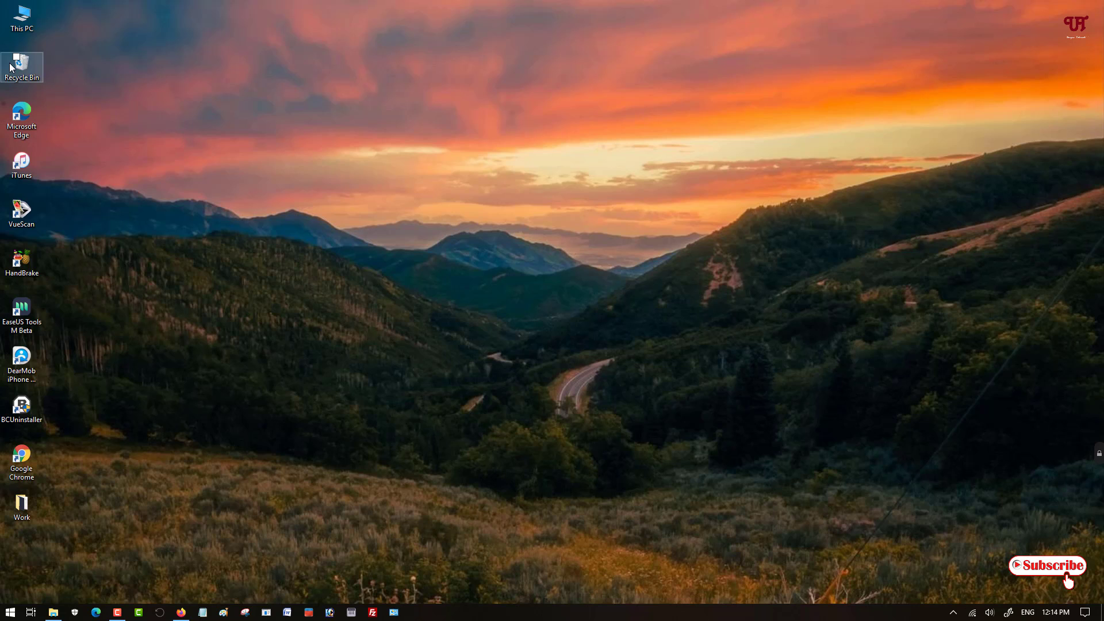
mouse_move(242, 92)
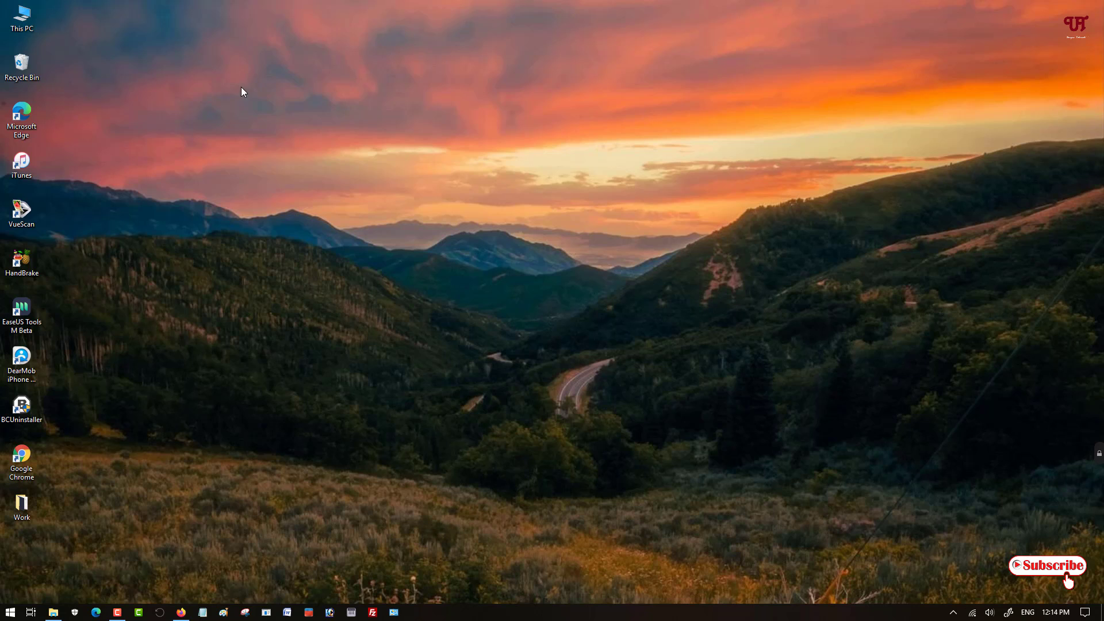
mouse_move(457, 269)
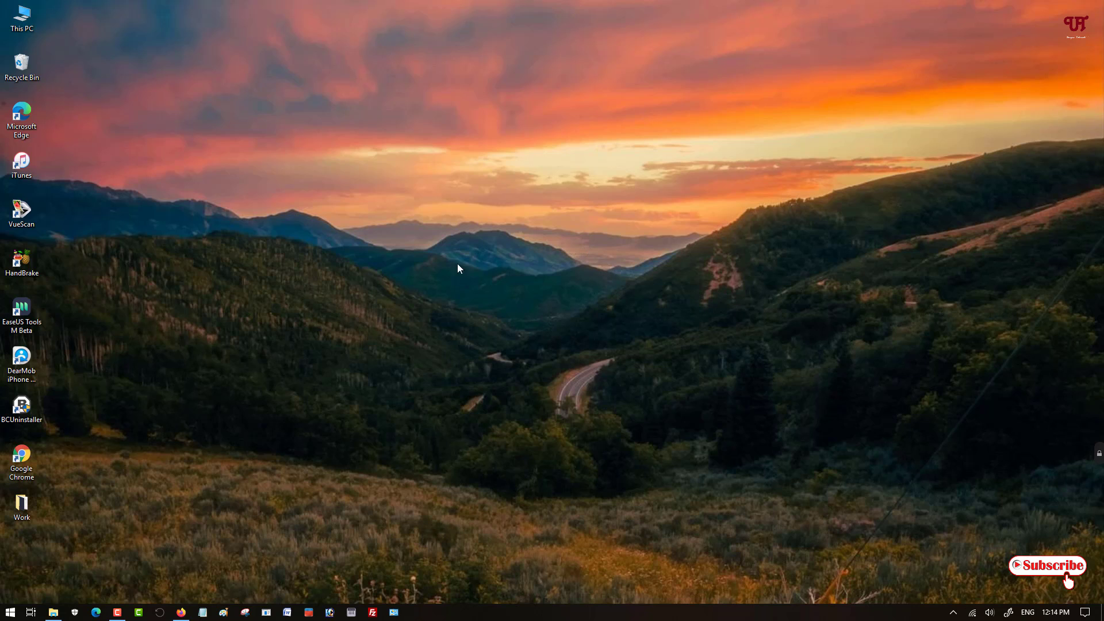
mouse_move(432, 262)
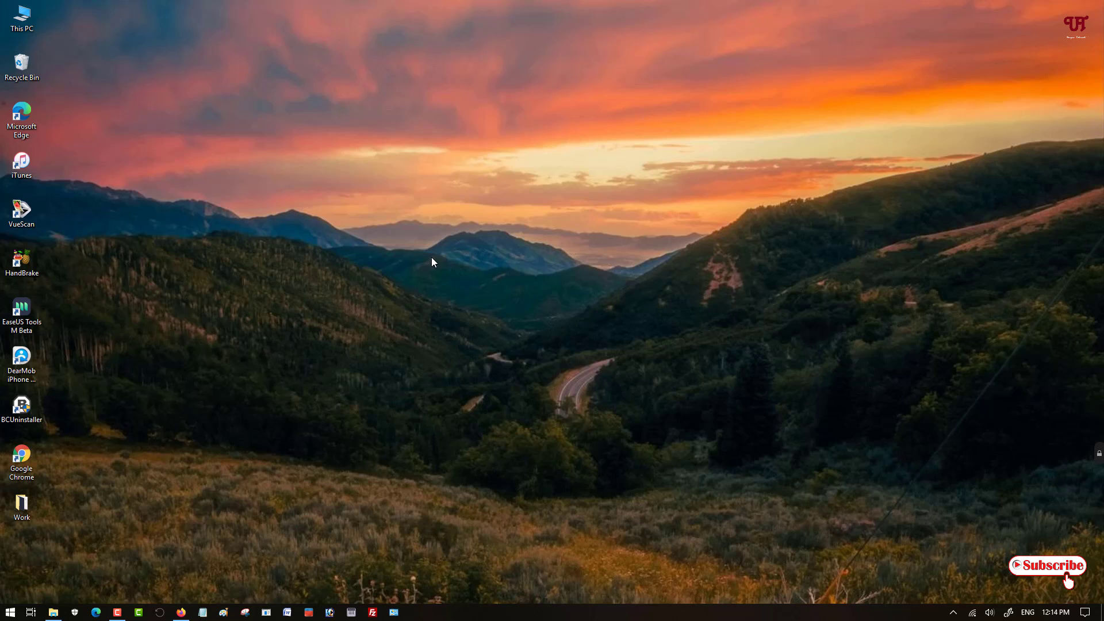
mouse_move(10, 598)
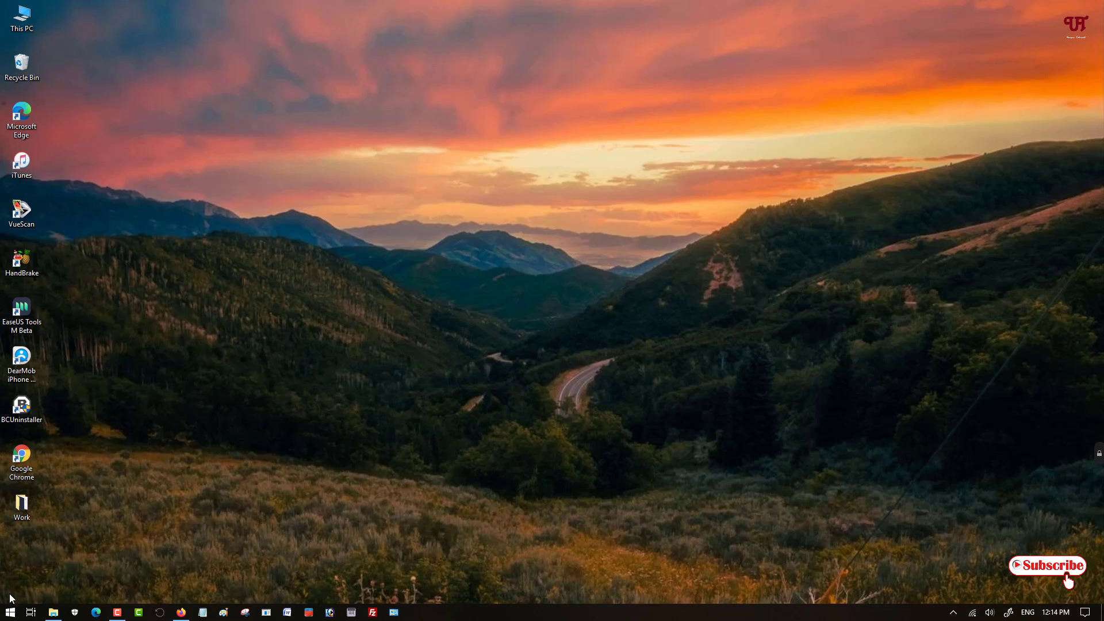
mouse_move(747, 434)
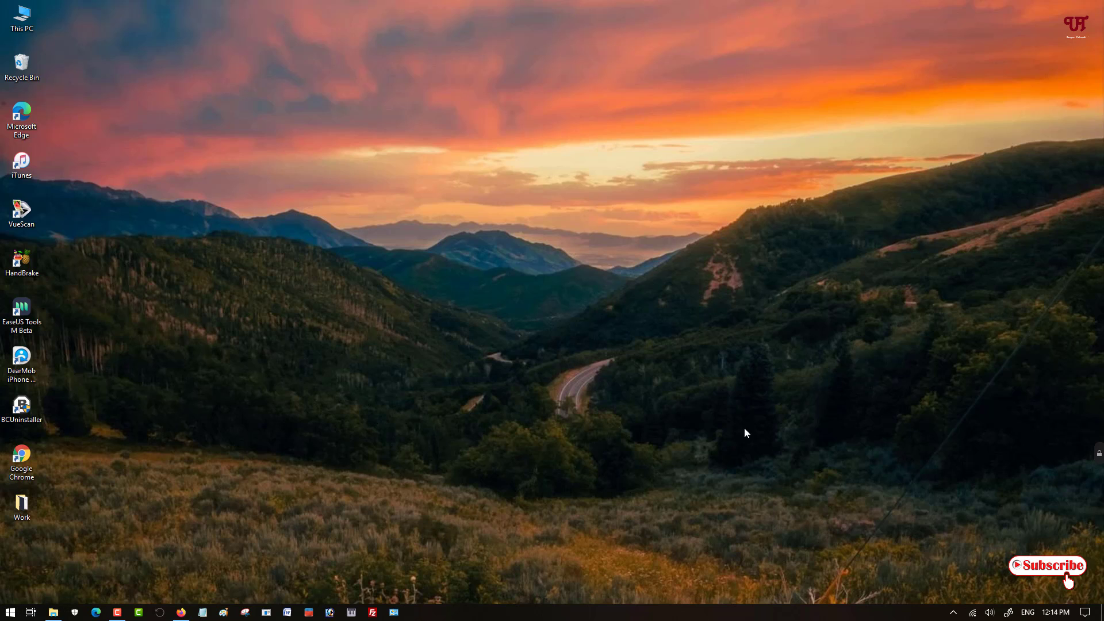
mouse_move(738, 389)
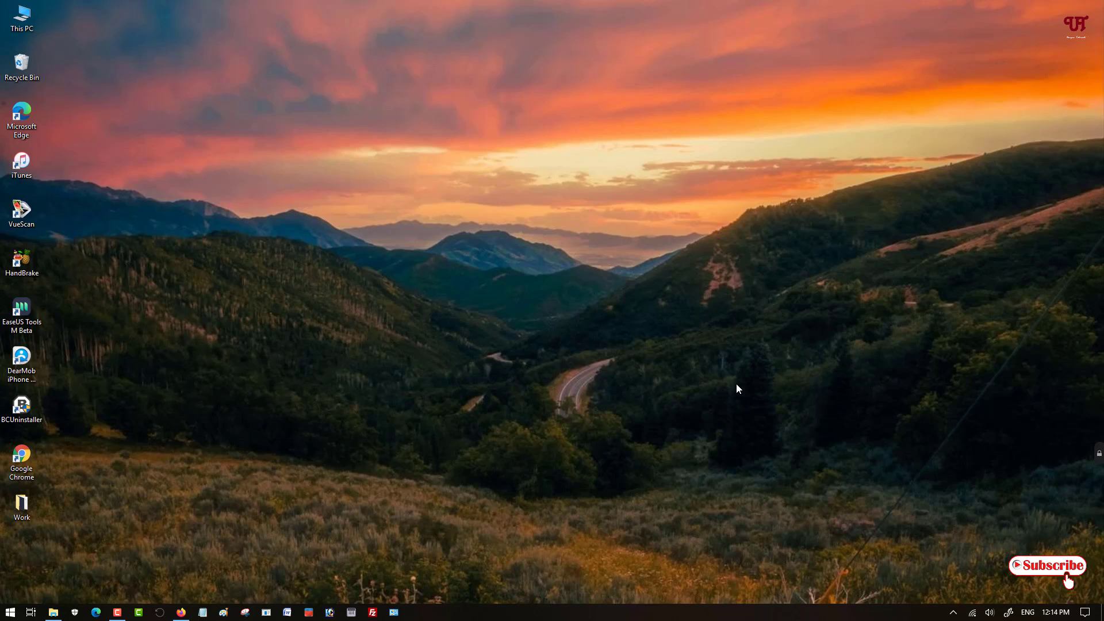
mouse_move(666, 480)
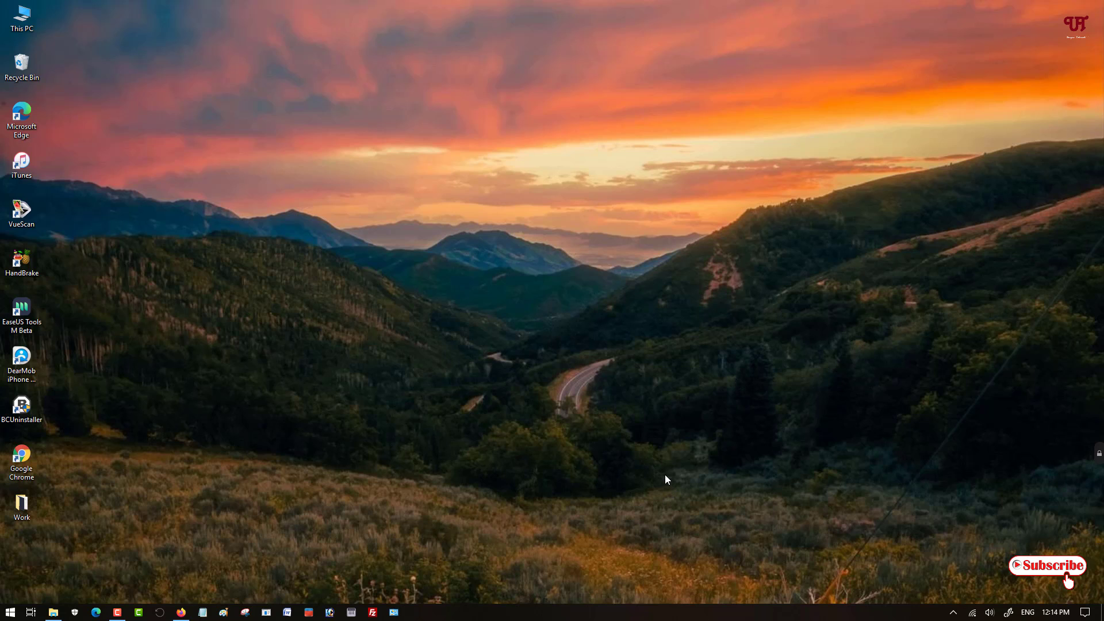
mouse_move(713, 600)
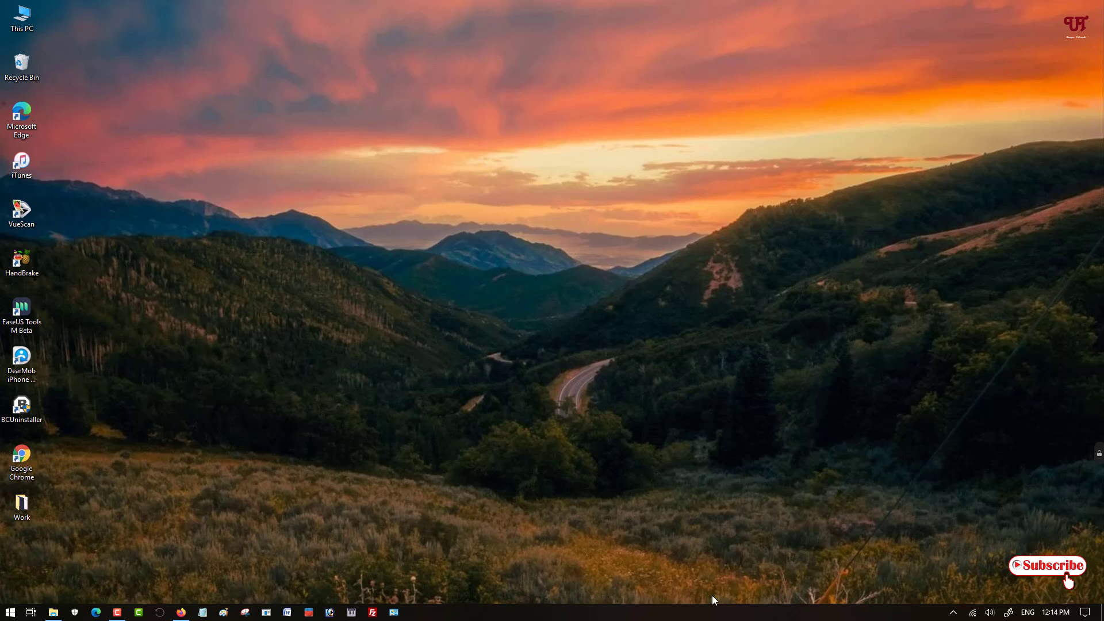
mouse_move(1068, 457)
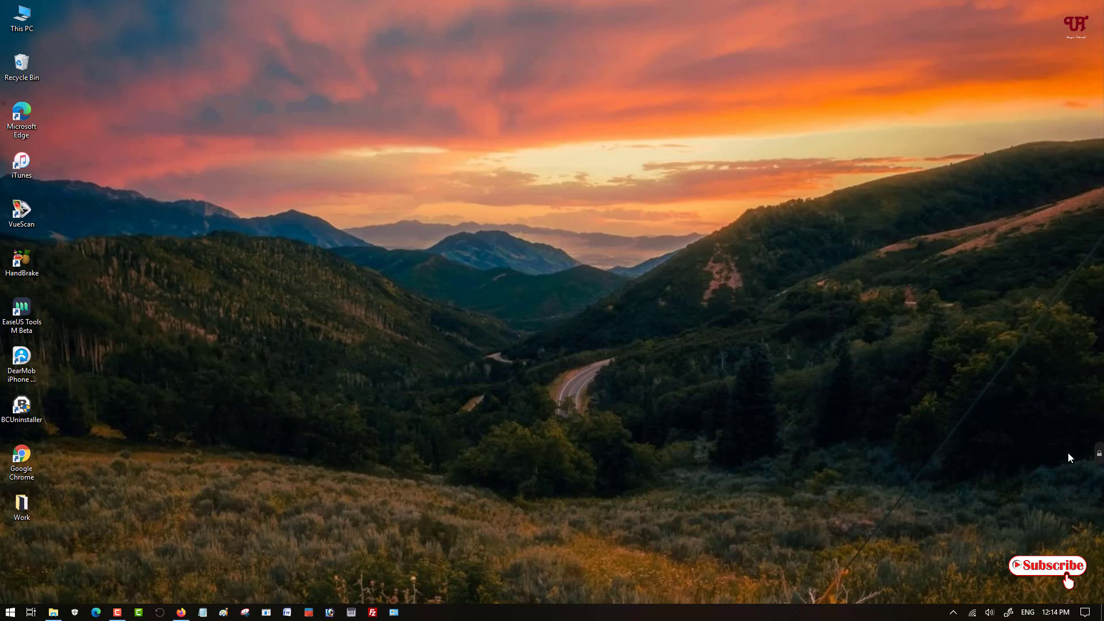
mouse_move(1100, 460)
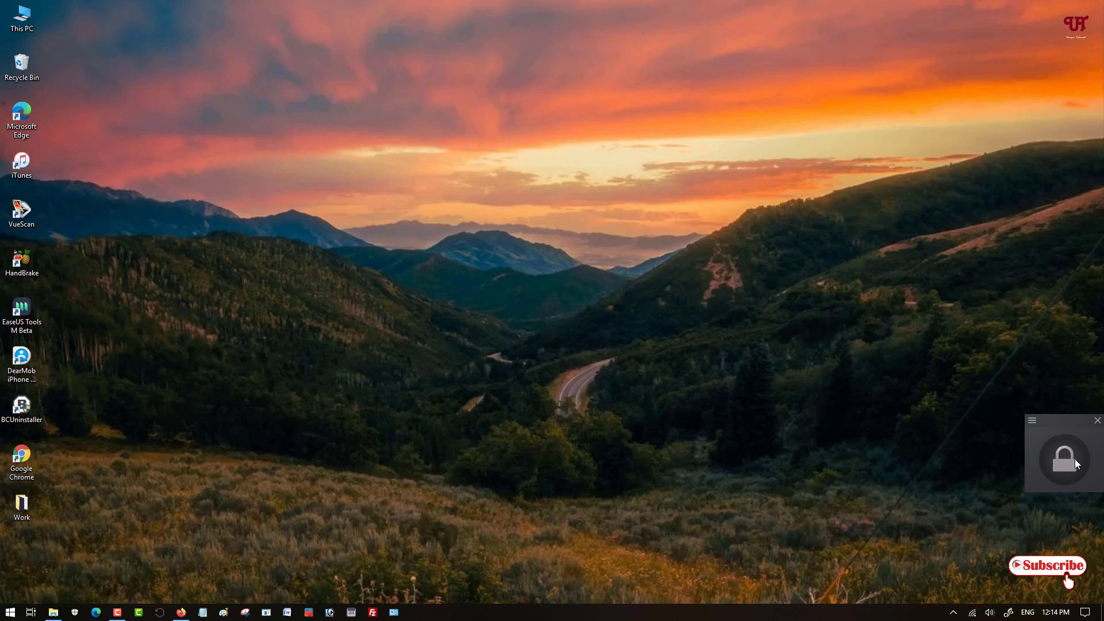
mouse_move(1065, 464)
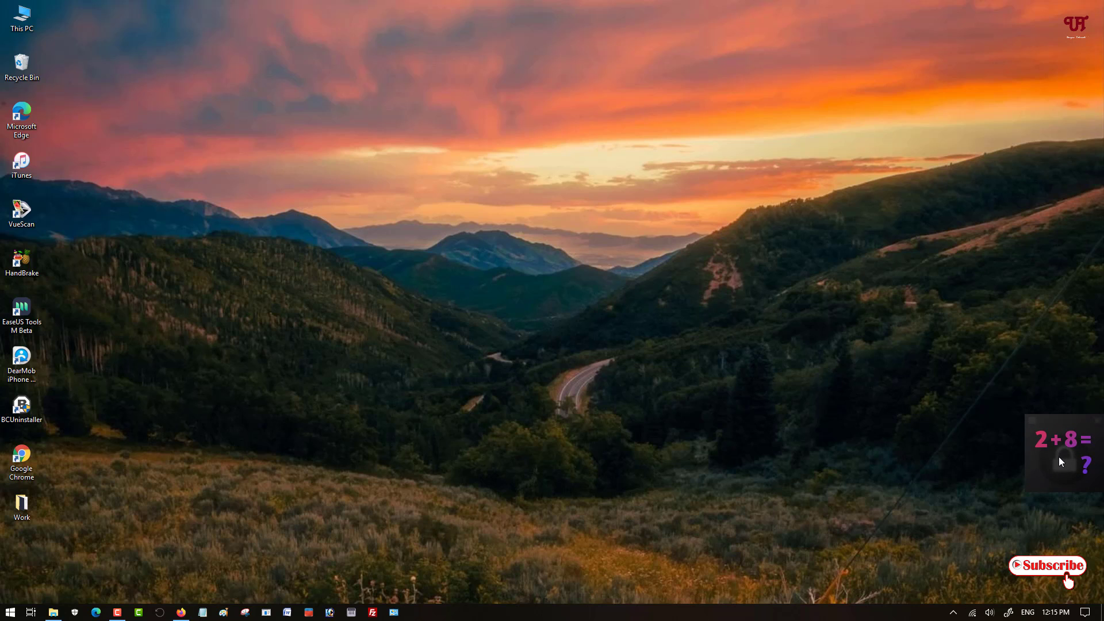
mouse_move(1067, 461)
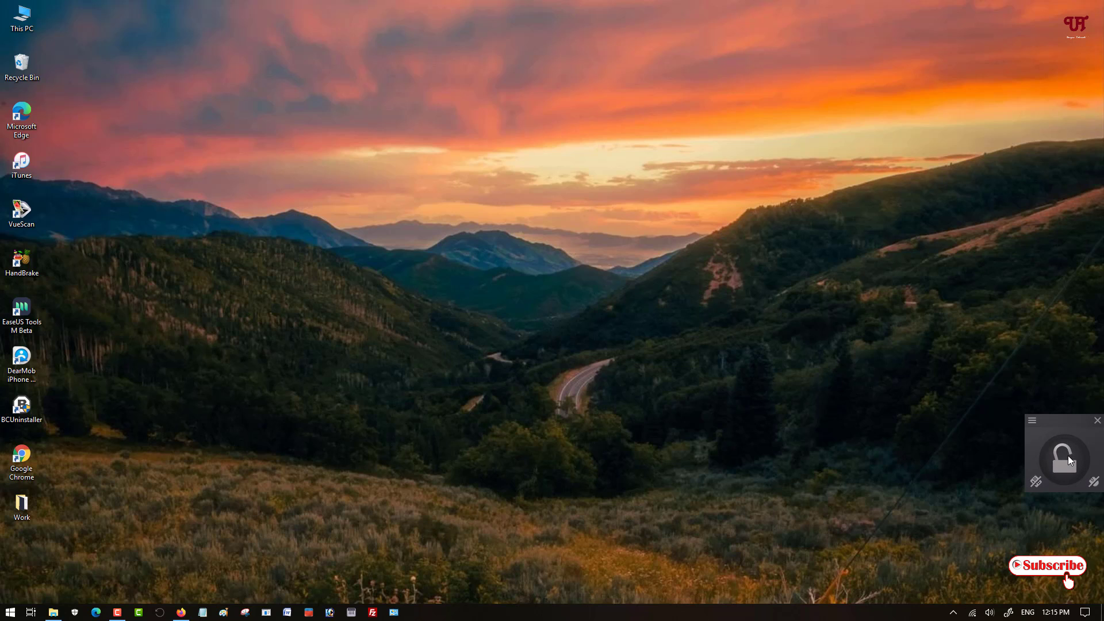
mouse_move(601, 529)
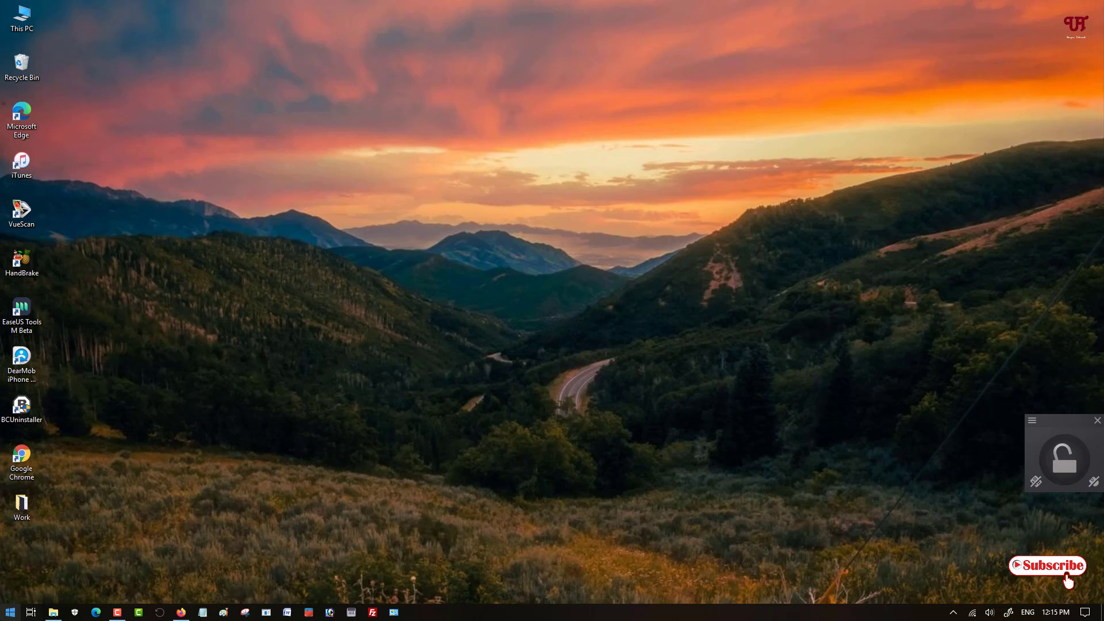
mouse_move(626, 318)
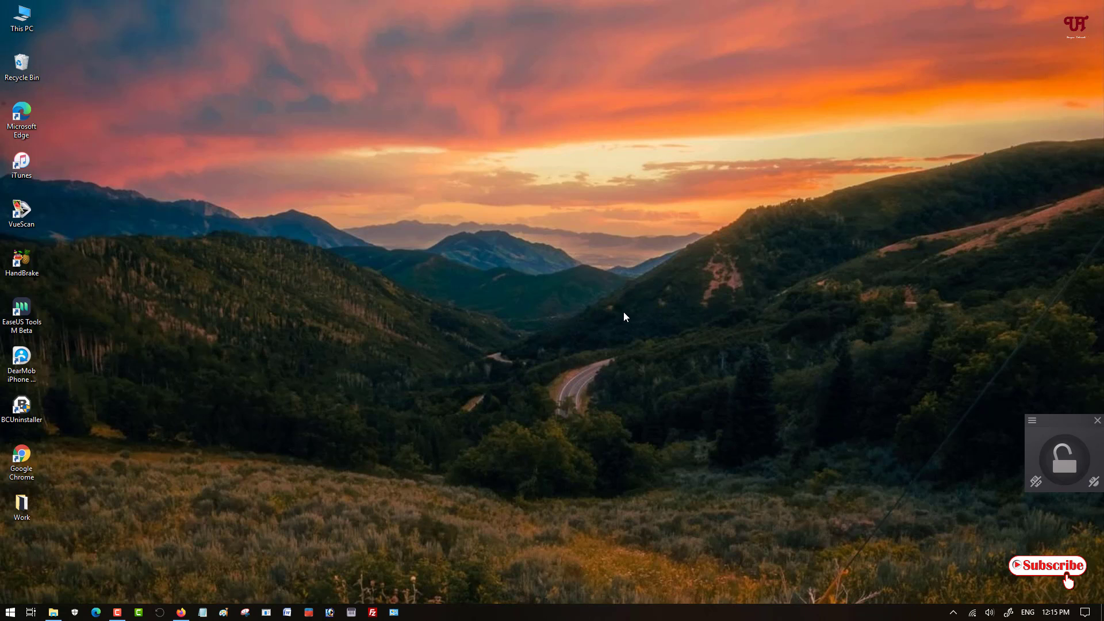
- Click the desktop away from the widget so LiteLockr auto-hides, leaving input unlocked
left_click(9, 612)
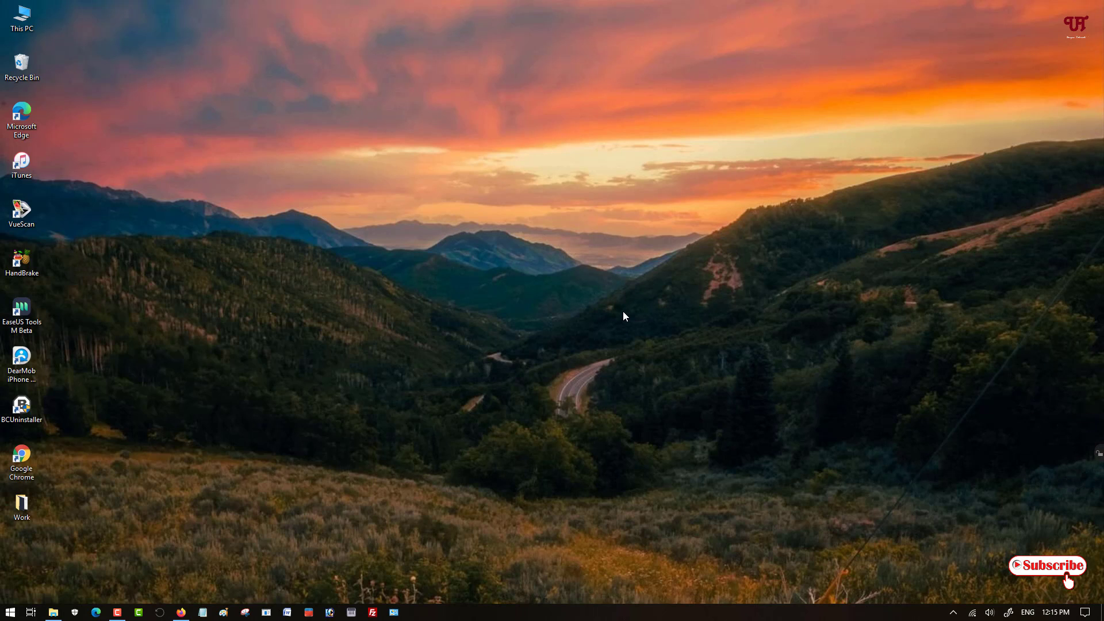
mouse_move(1098, 451)
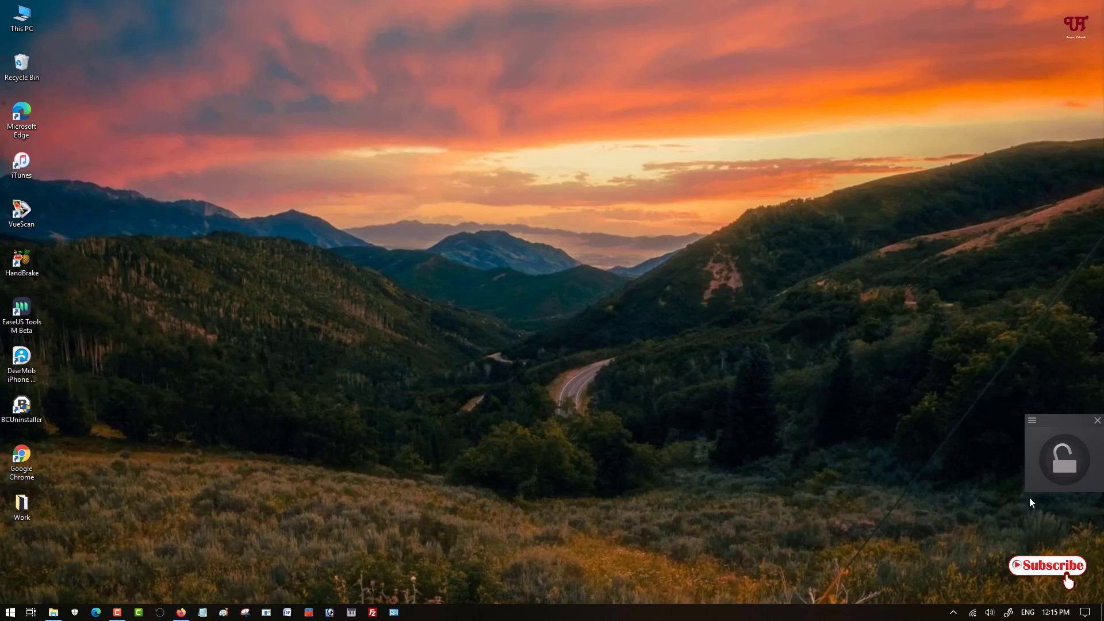
mouse_move(940, 539)
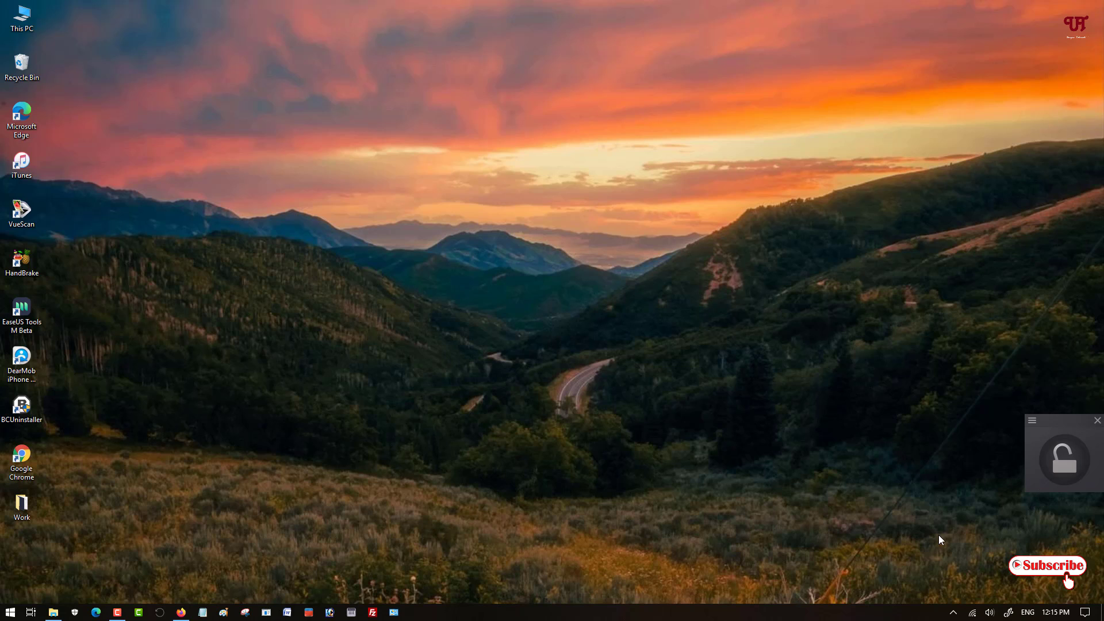
mouse_move(974, 518)
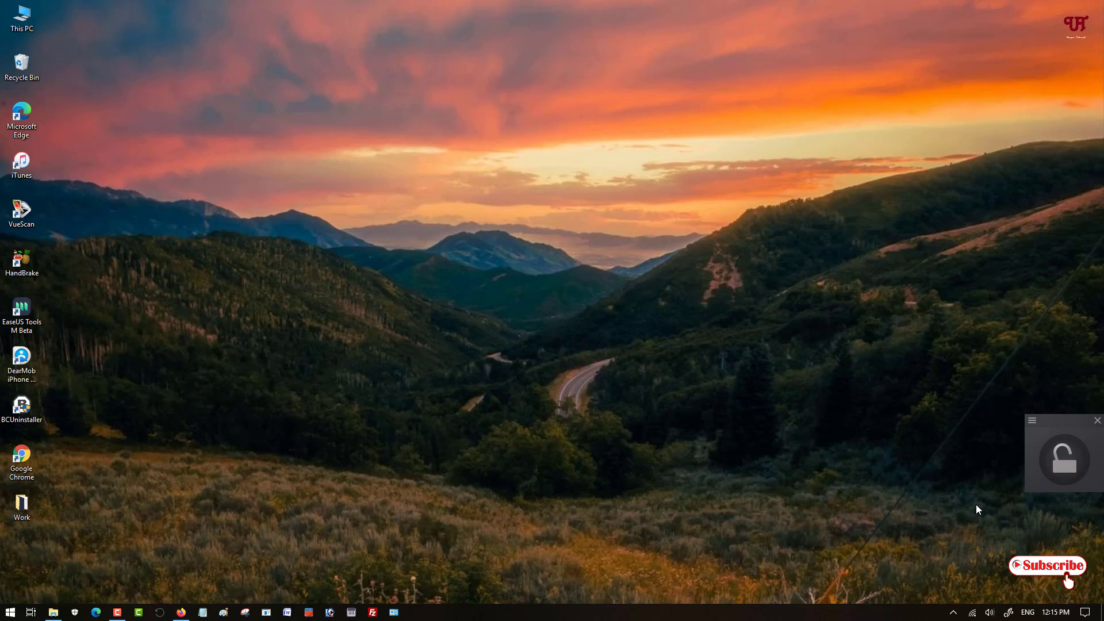
mouse_move(959, 462)
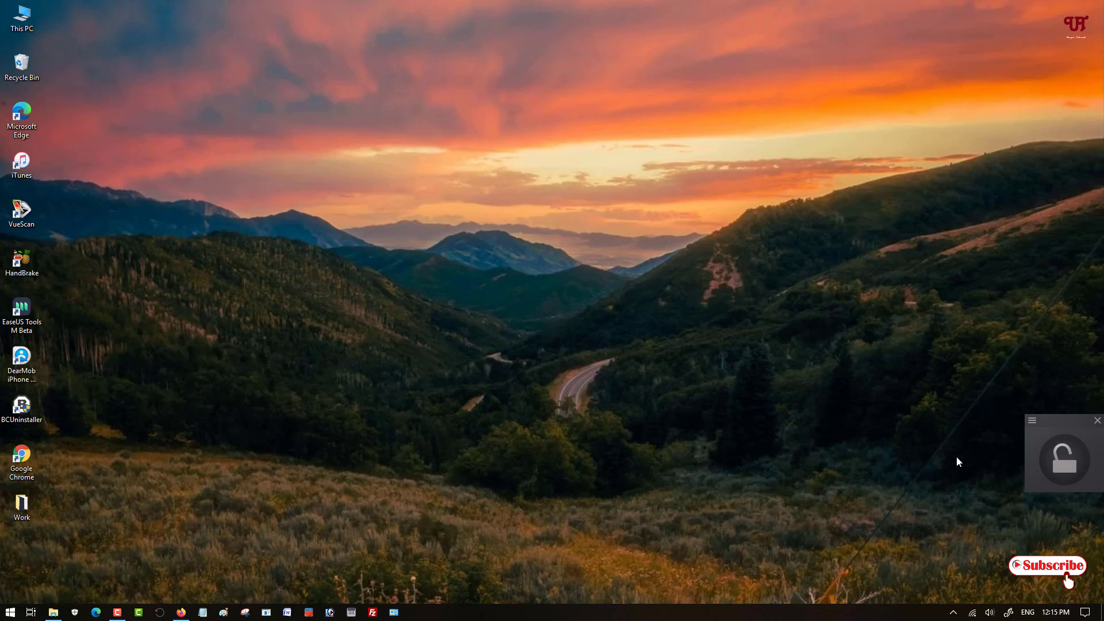
left_click(1095, 421)
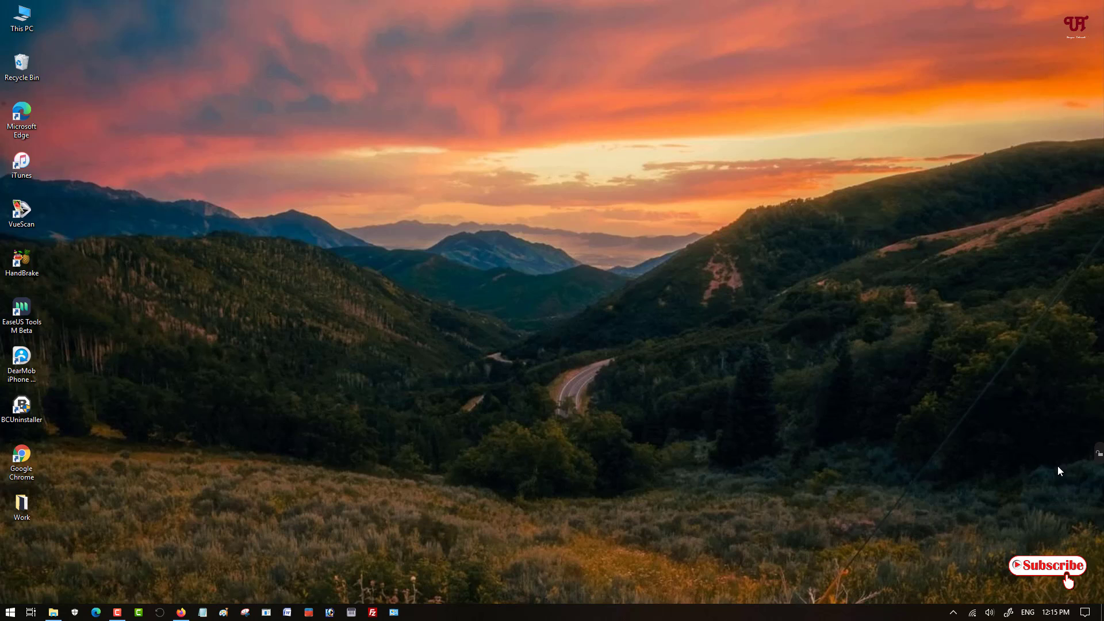